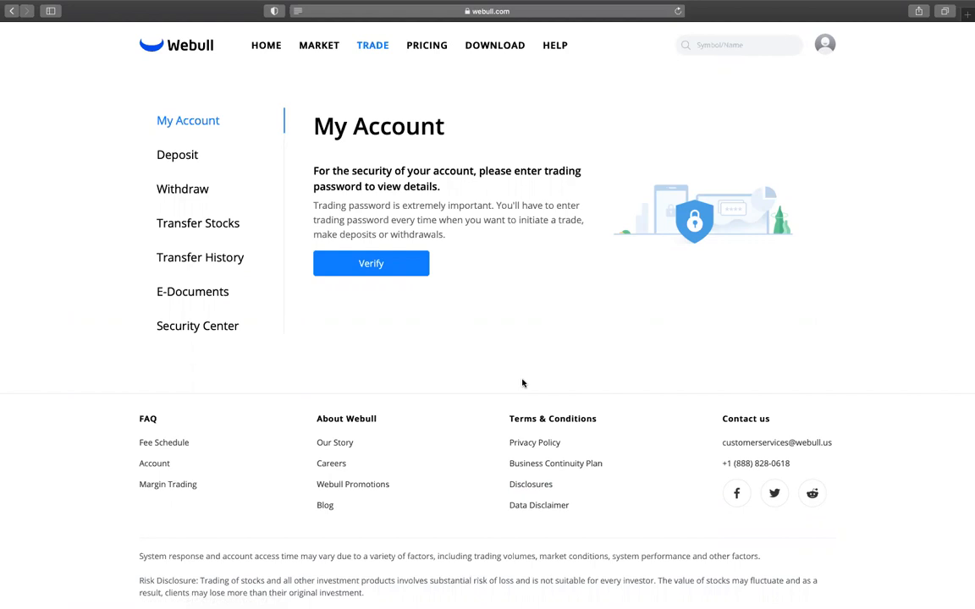
pyautogui.moveTo(365, 113)
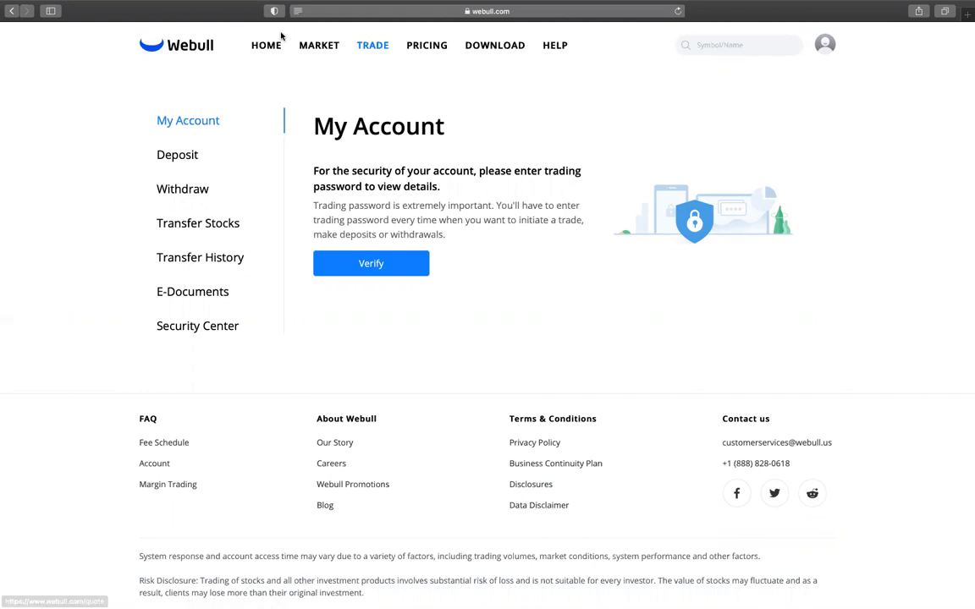
pyautogui.moveTo(373, 45)
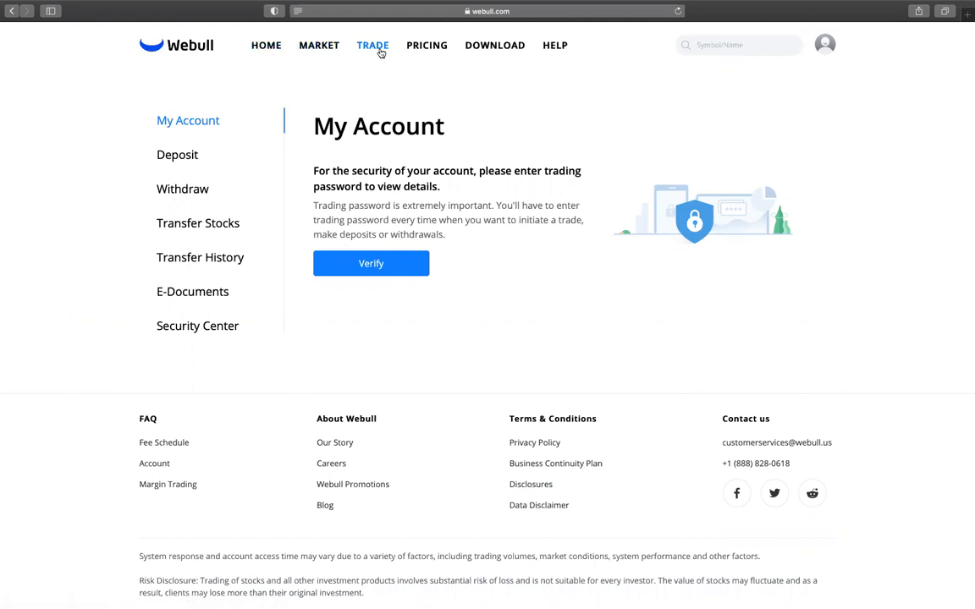
# Step: Launch Webull's web trading platform from the TRADE button
pyautogui.click(372, 44)
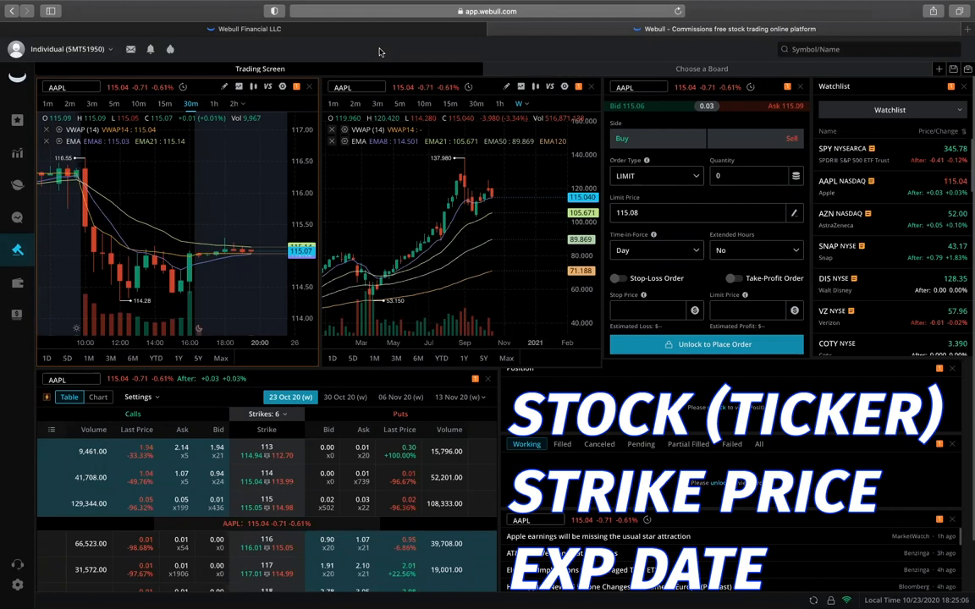
pyautogui.moveTo(166, 79)
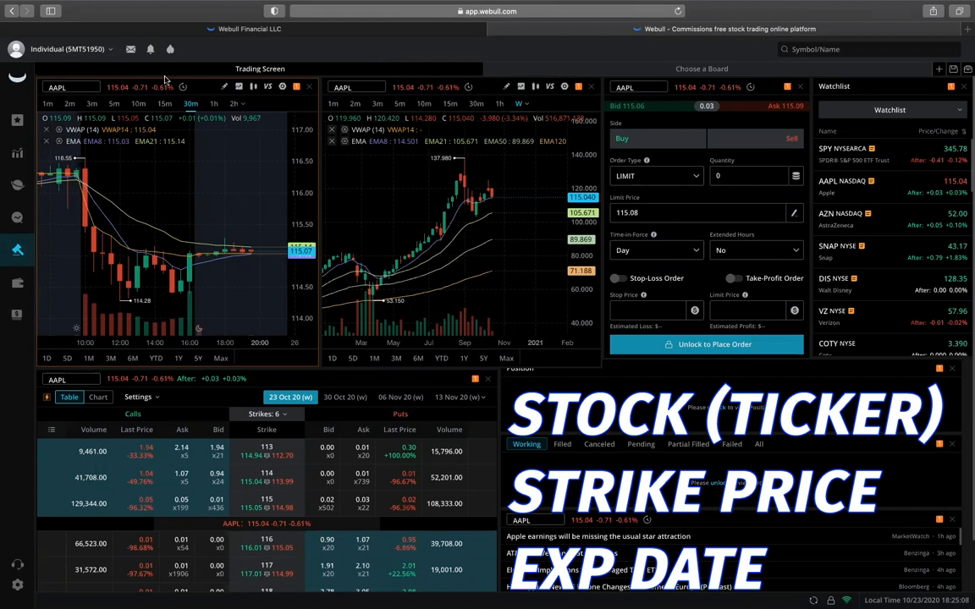
pyautogui.moveTo(17, 153)
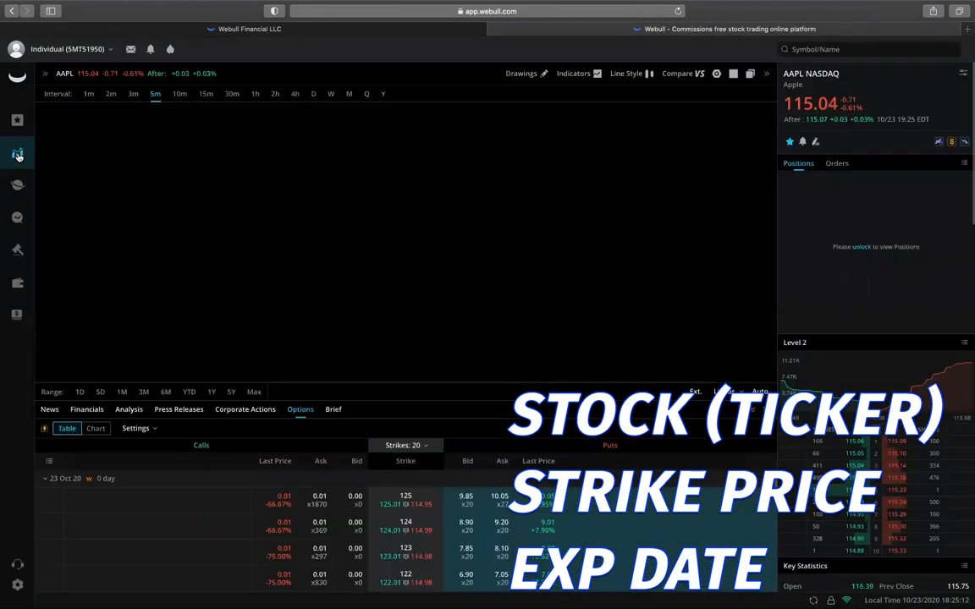
# Step: Load the AAPL 5-minute intraday chart with MACD above the options chain
pyautogui.click(17, 154)
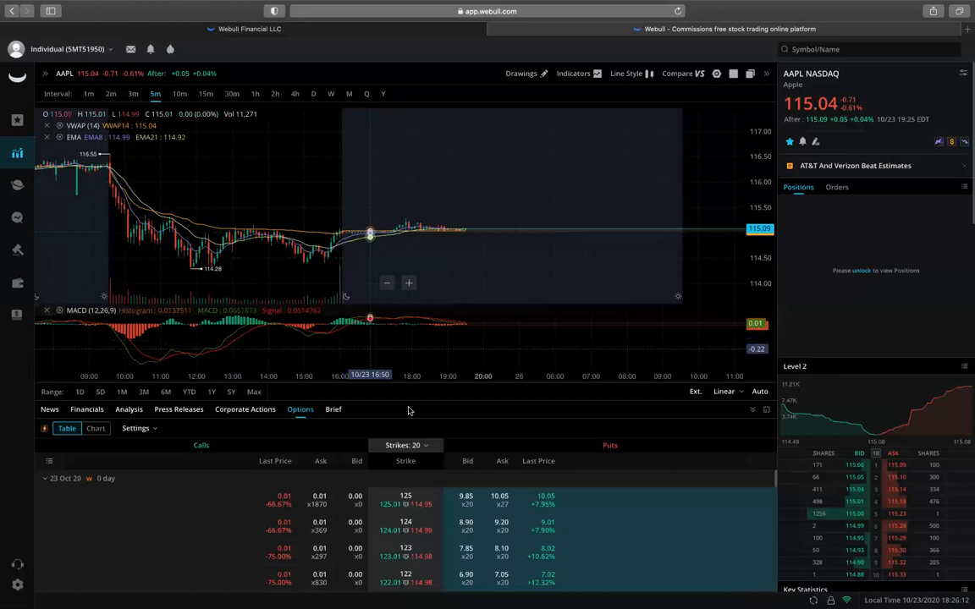
# Step: Maximize the AAPL options panel, collapse 23 Oct 20 and expand 04 Dec 20
pyautogui.click(405, 445)
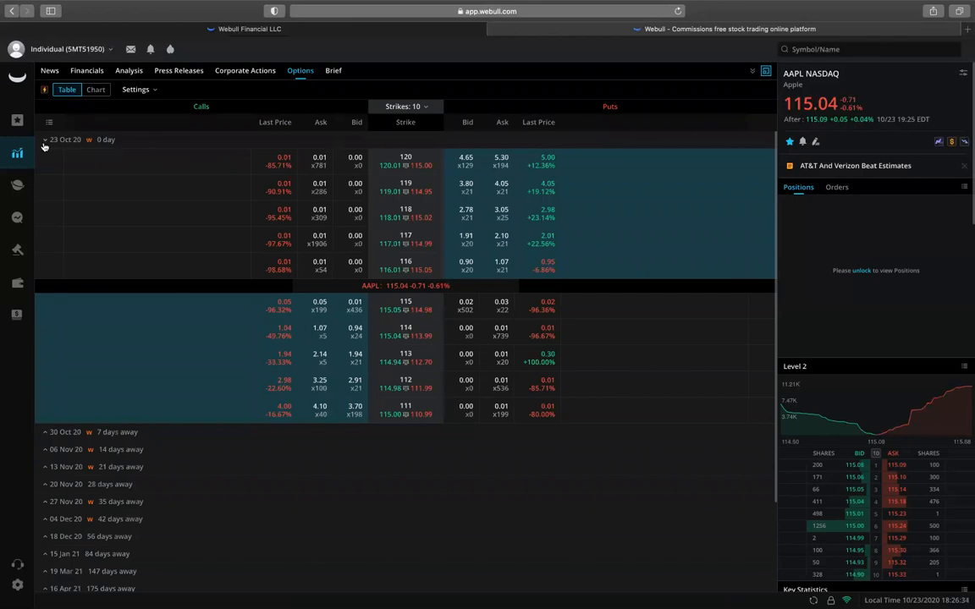
pyautogui.click(45, 139)
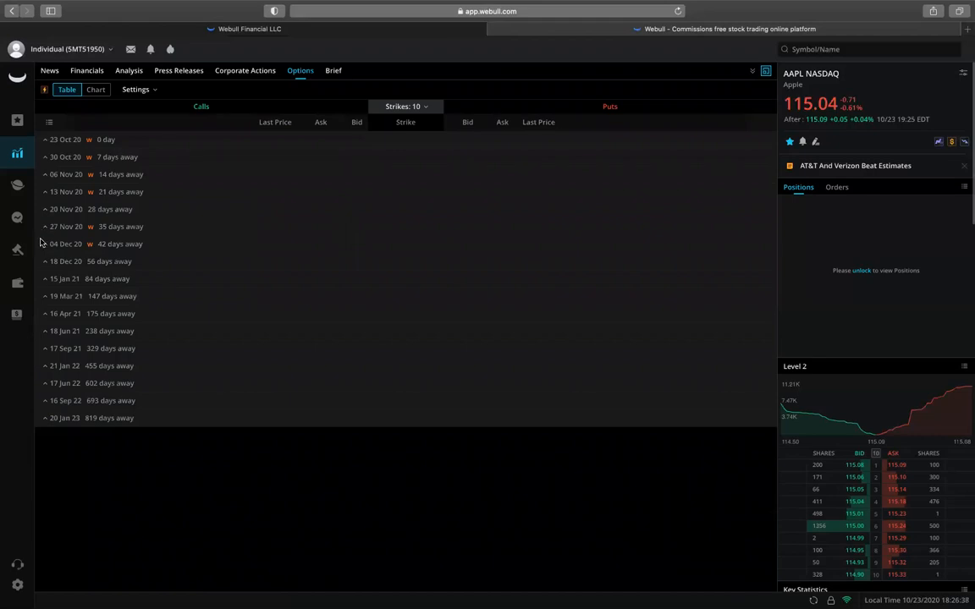
pyautogui.click(46, 244)
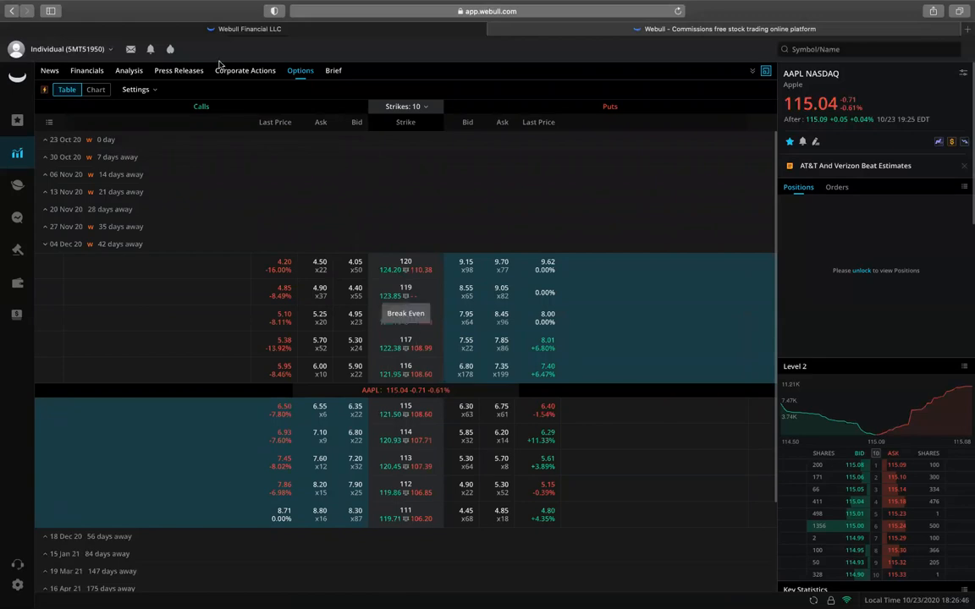
pyautogui.moveTo(608, 179)
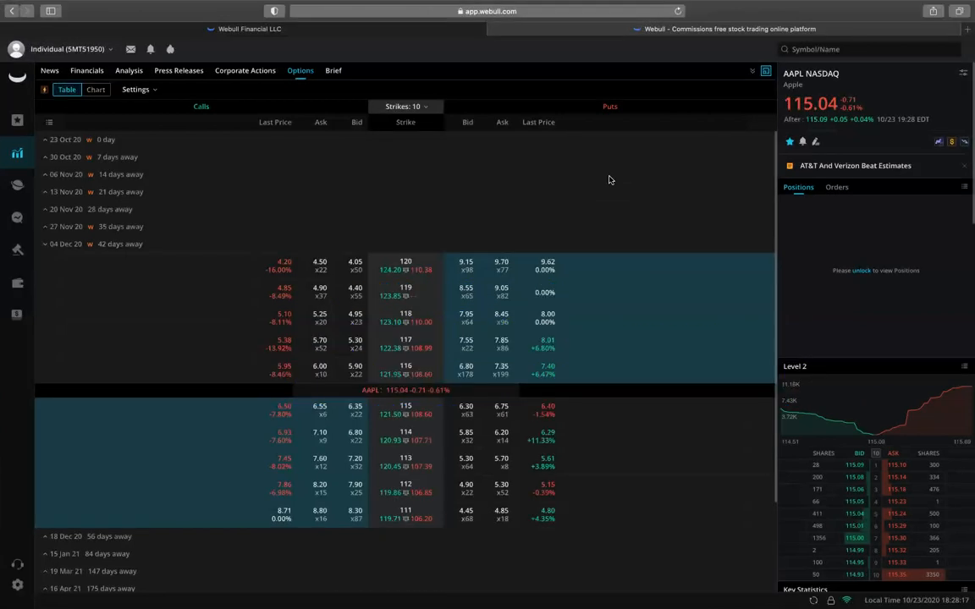
pyautogui.moveTo(214, 93)
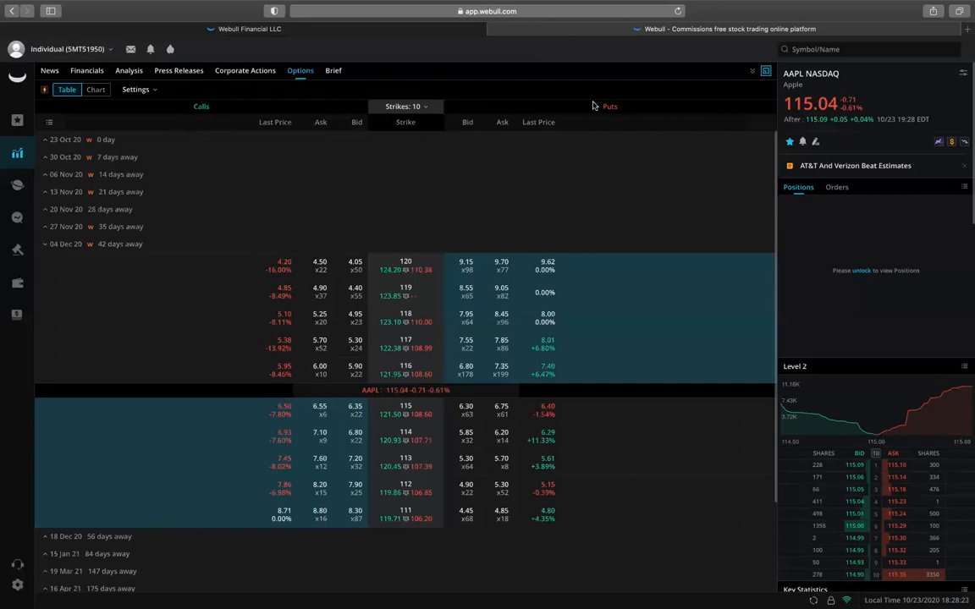
pyautogui.moveTo(582, 105)
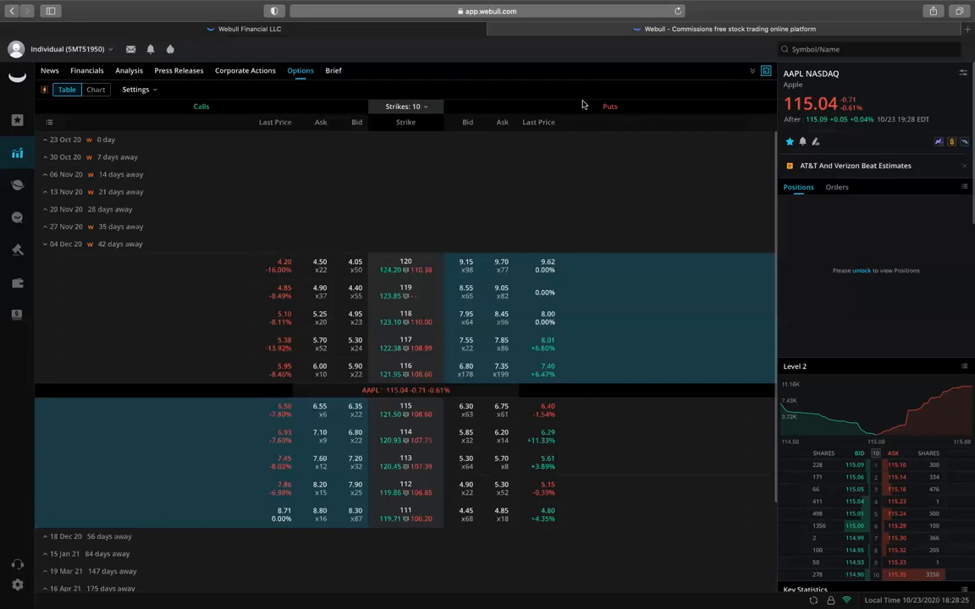
# Step: Filter the chain to calls and open a buy ticket for the $116 strike
pyautogui.click(135, 89)
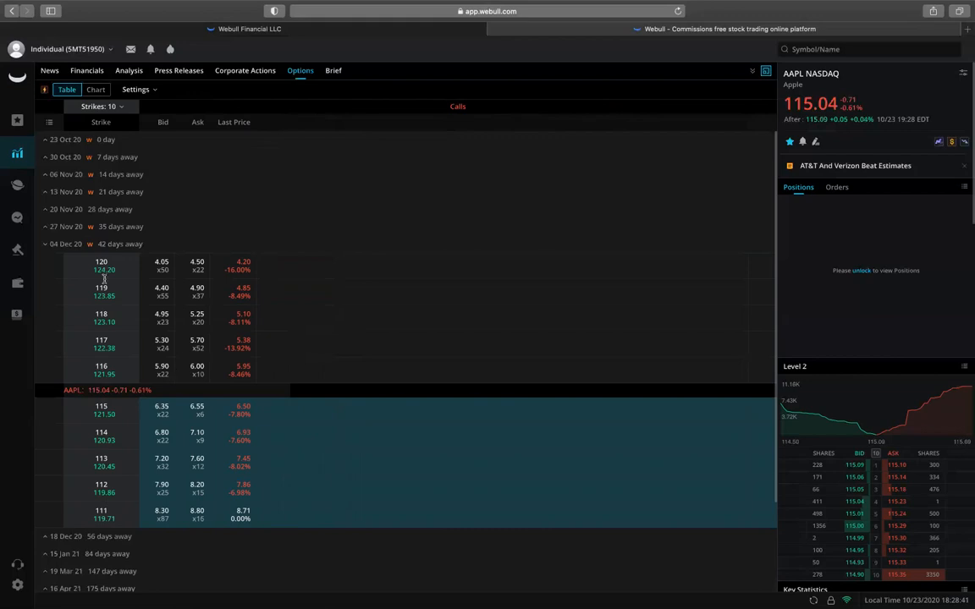
pyautogui.moveTo(284, 377)
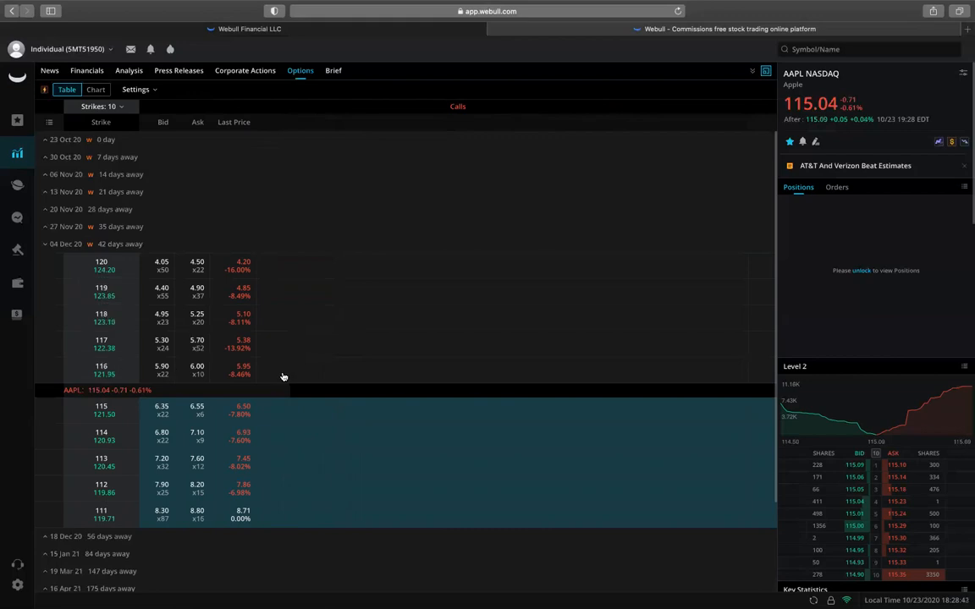
pyautogui.click(161, 370)
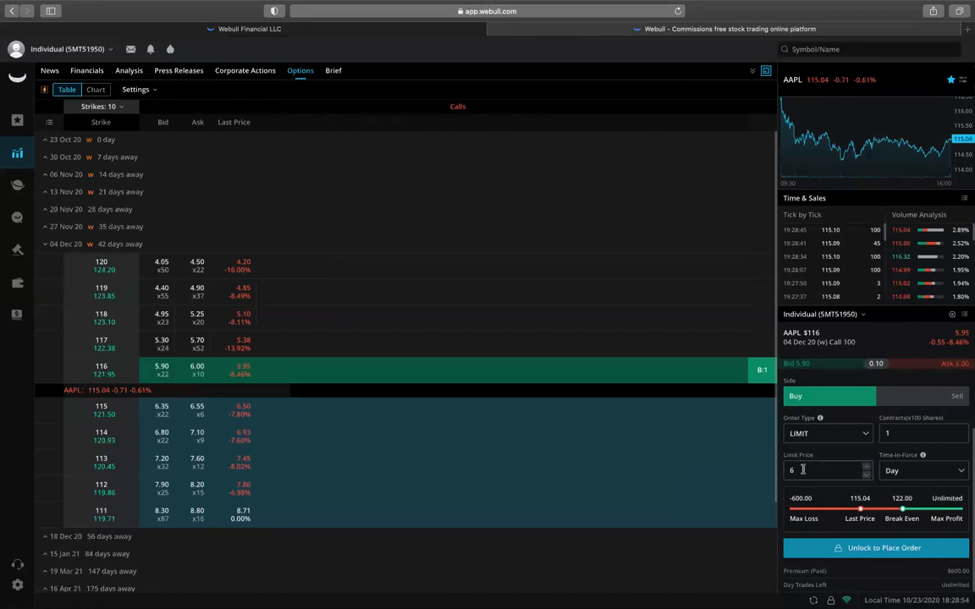
# Step: Enter a 5.90 limit price and 1 contract on the call buy ticket
pyautogui.click(827, 470)
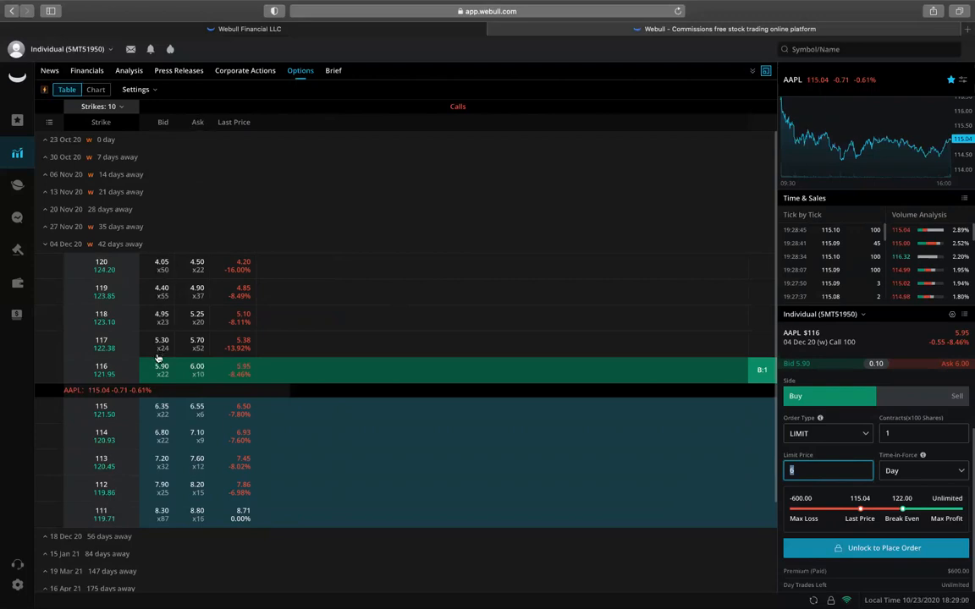
pyautogui.write('5.')
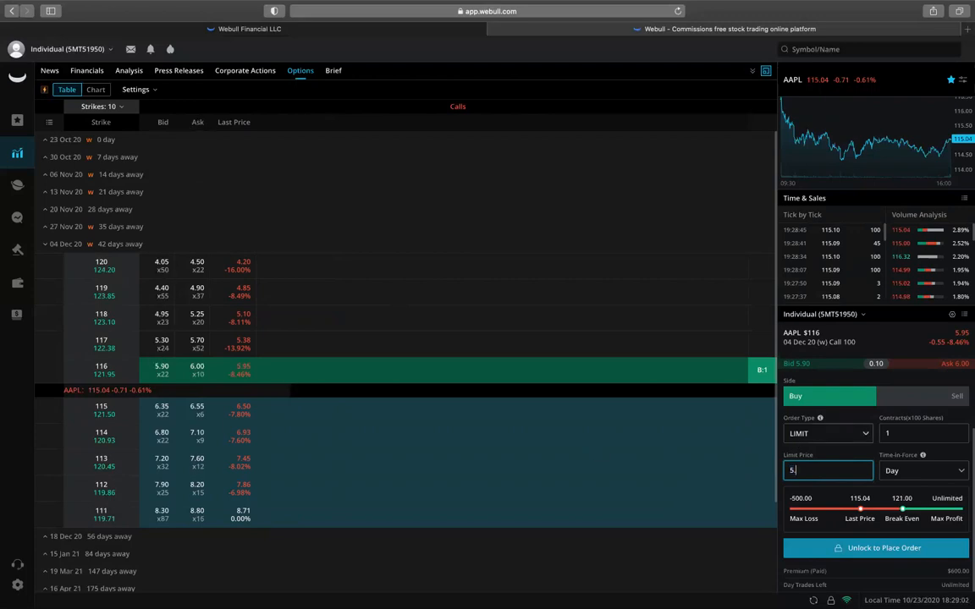
pyautogui.write('5.90')
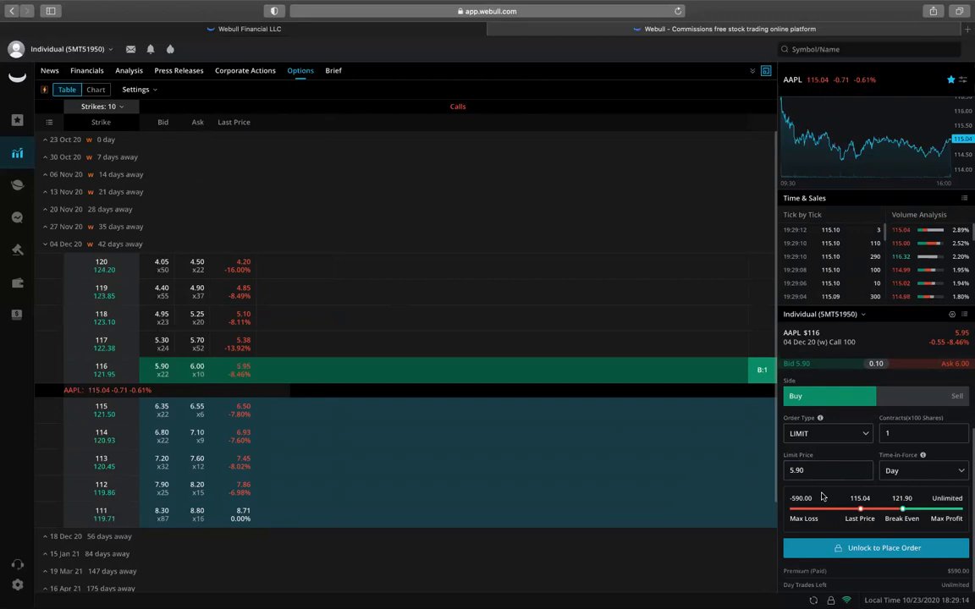
pyautogui.click(923, 433)
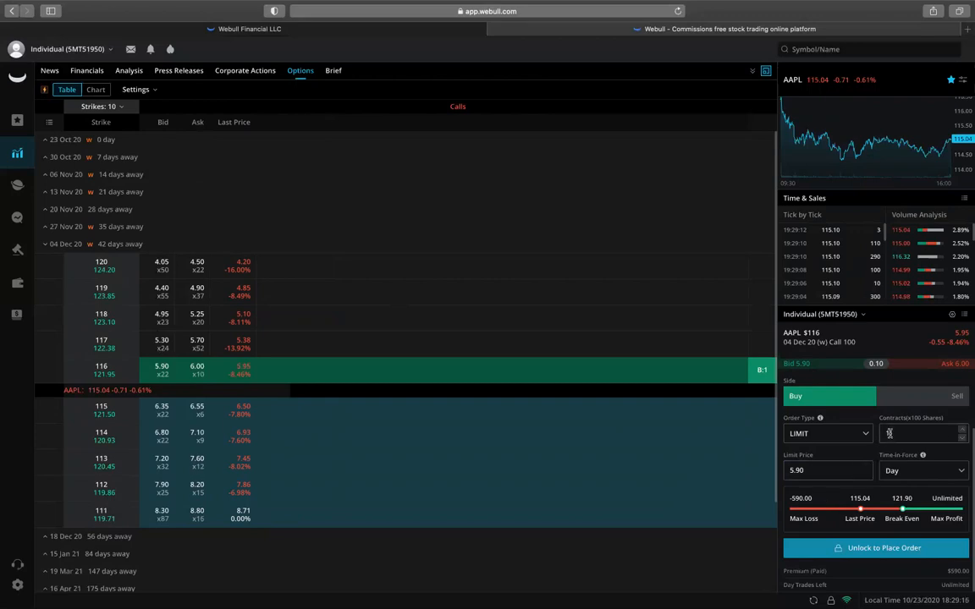
pyautogui.write('1')
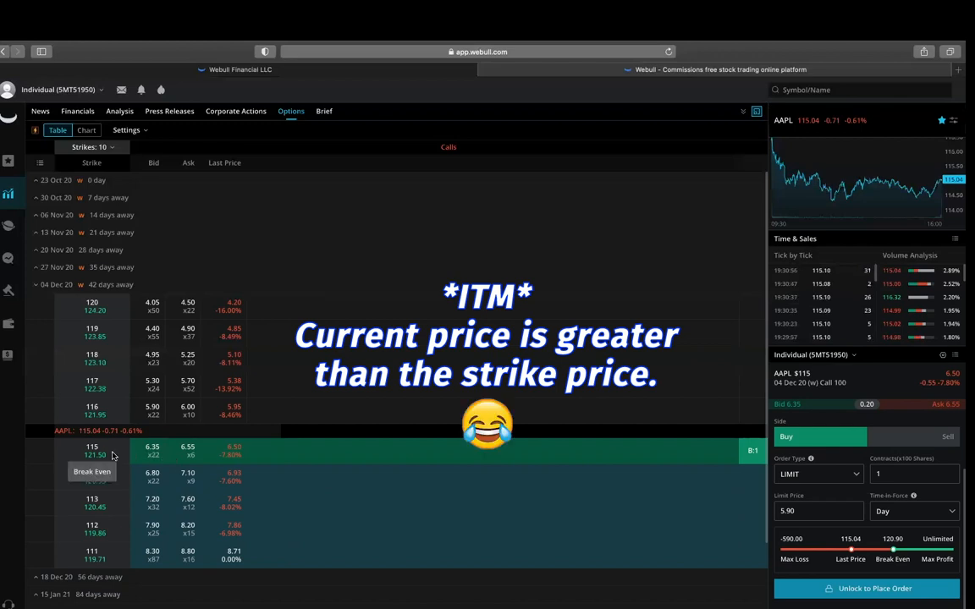
pyautogui.moveTo(139, 476)
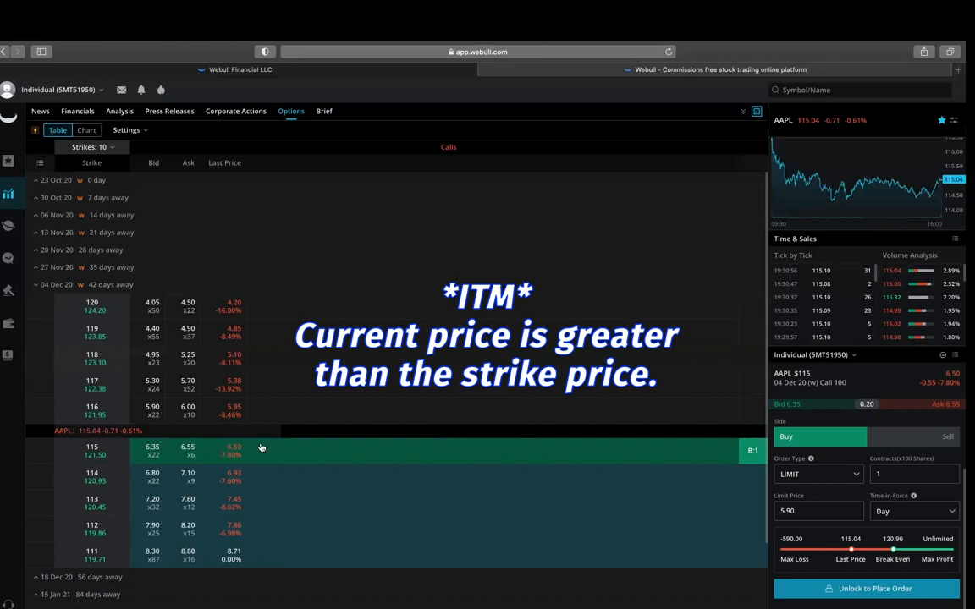
pyautogui.moveTo(258, 481)
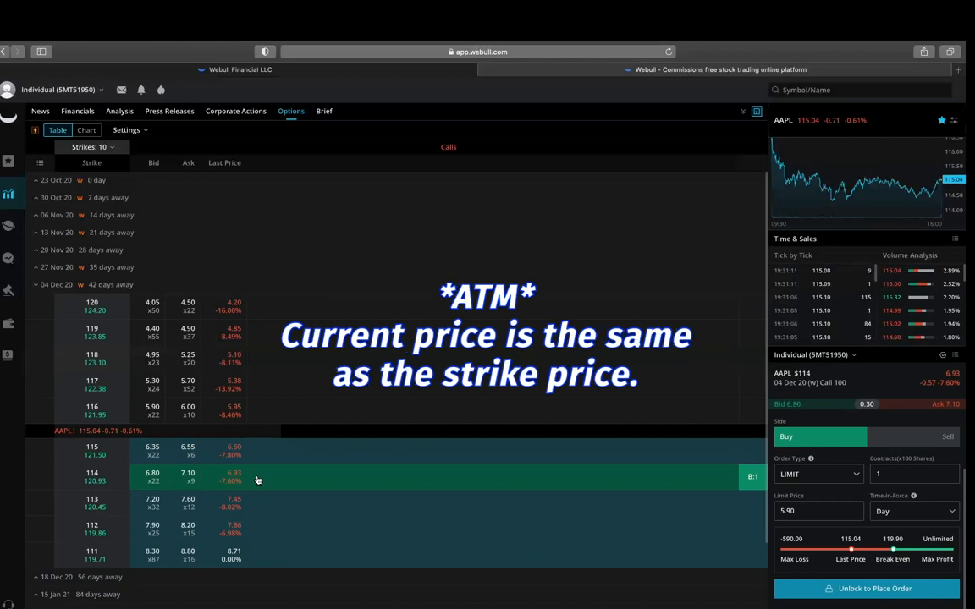
pyautogui.moveTo(258, 461)
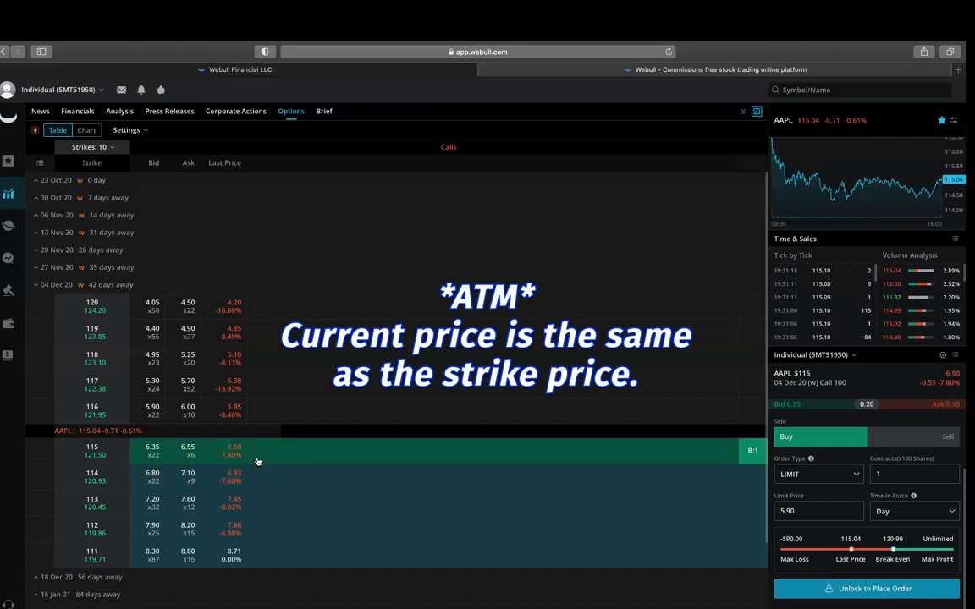
pyautogui.moveTo(257, 485)
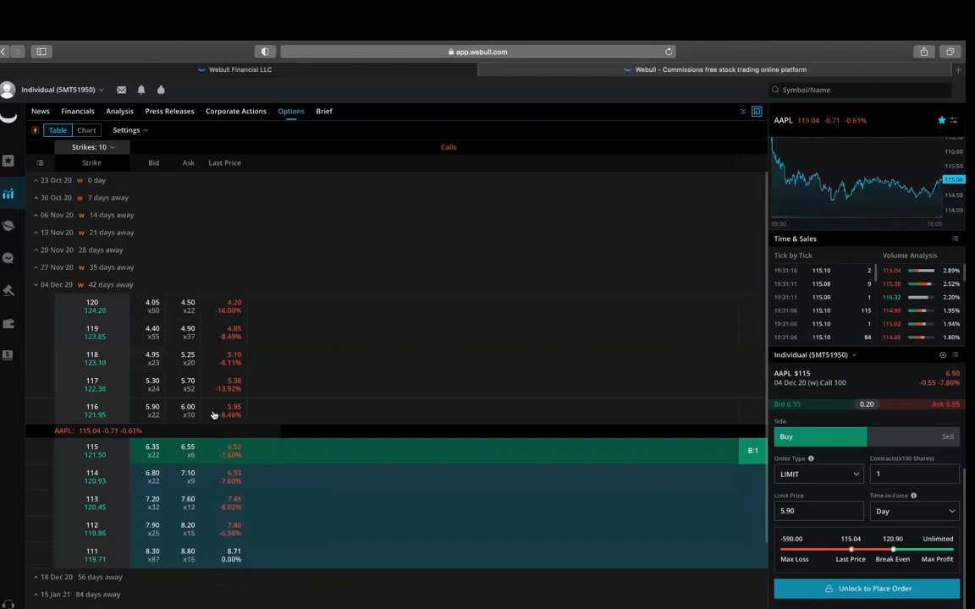
pyautogui.moveTo(210, 416)
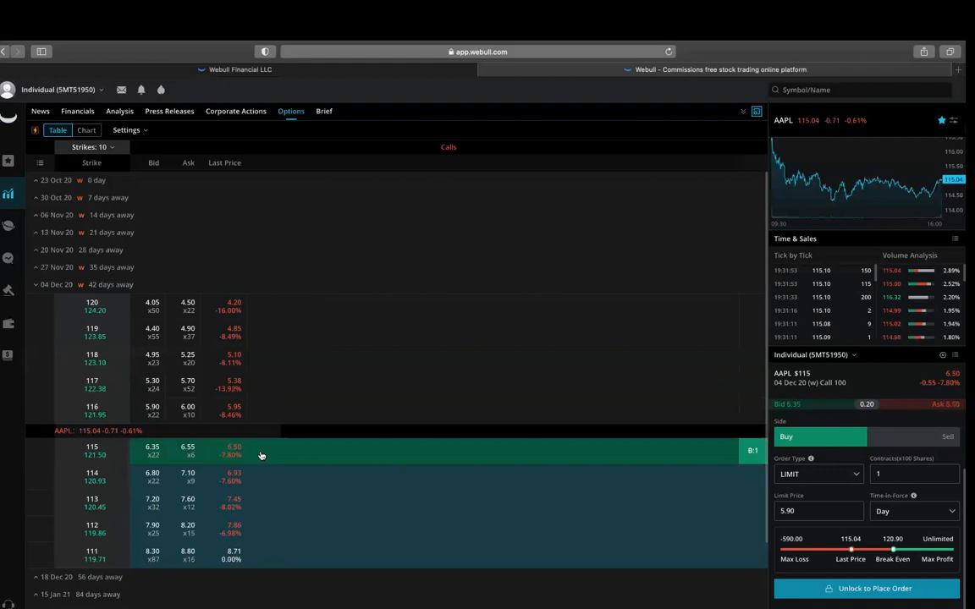
pyautogui.click(817, 510)
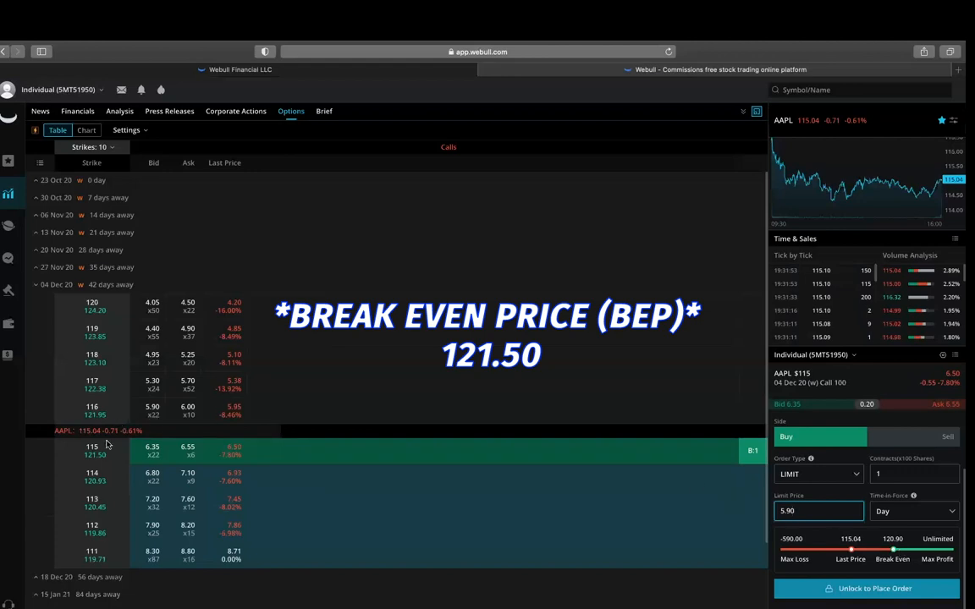
pyautogui.moveTo(92, 455)
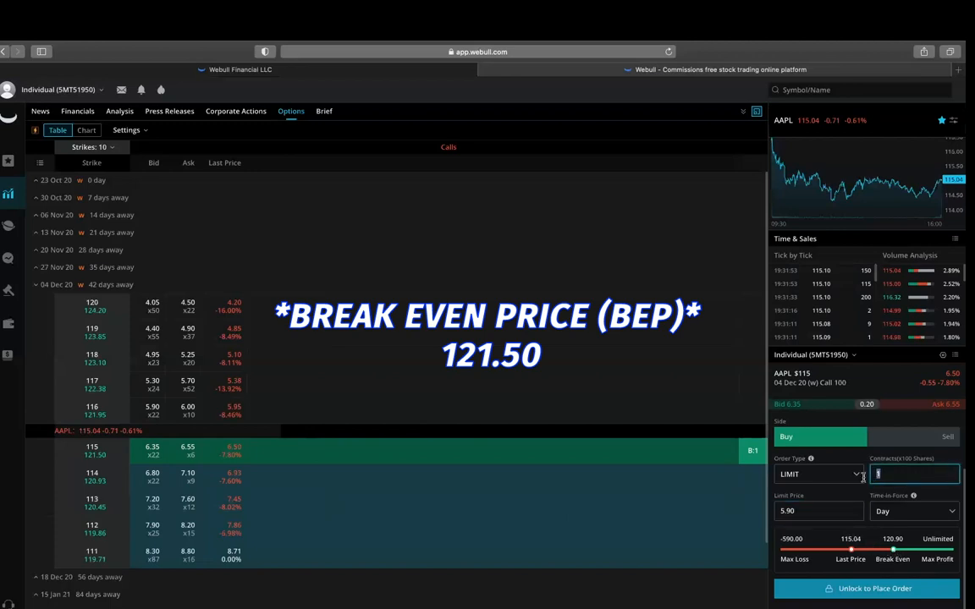
# Step: Enter 10 contracts as the order quantity at the 5.90 limit
pyautogui.write('10')
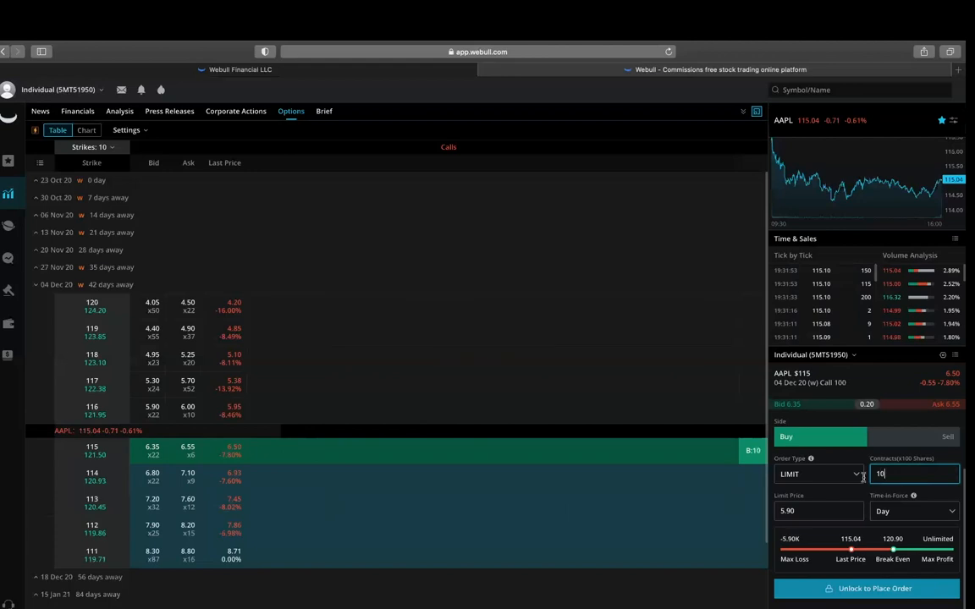
pyautogui.click(819, 510)
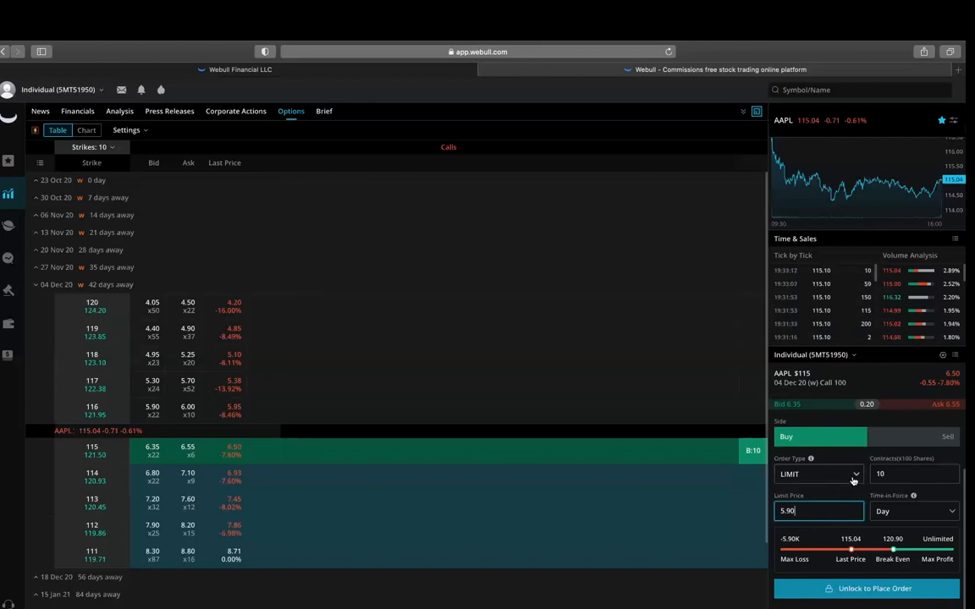
pyautogui.click(818, 473)
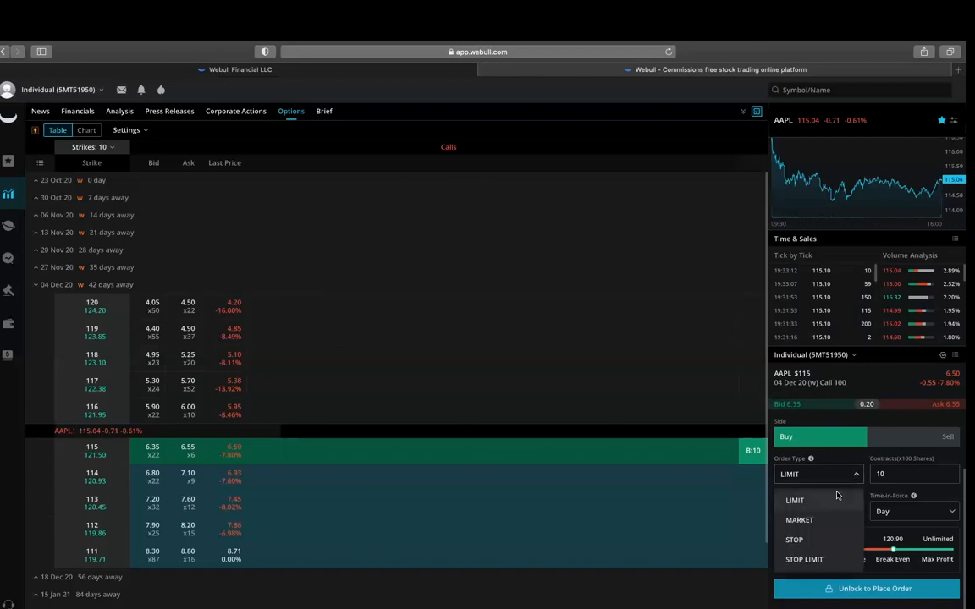
pyautogui.click(794, 500)
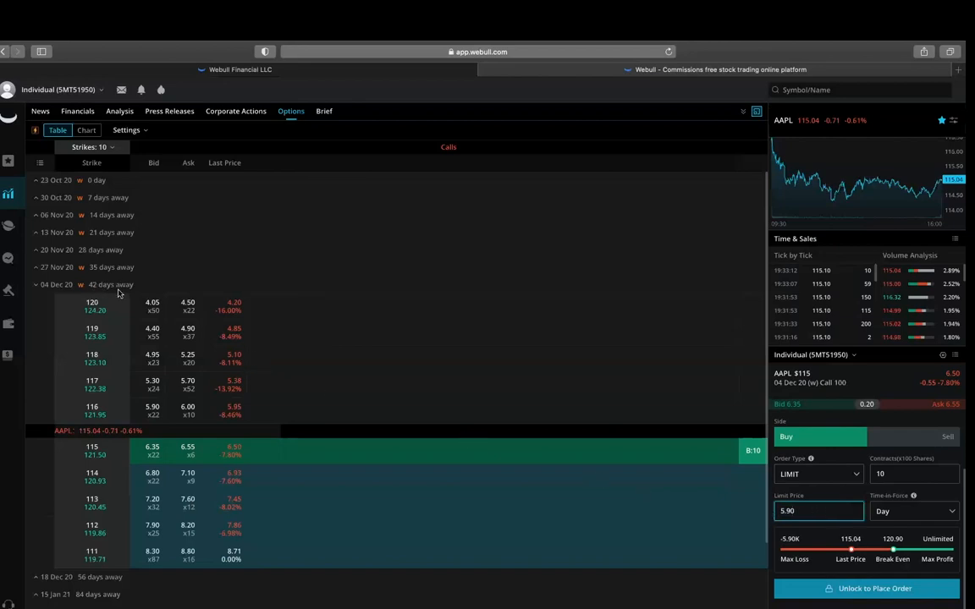
# Step: Toggle the side Sell then Buy and enter a 6.55 limit price
pyautogui.click(948, 437)
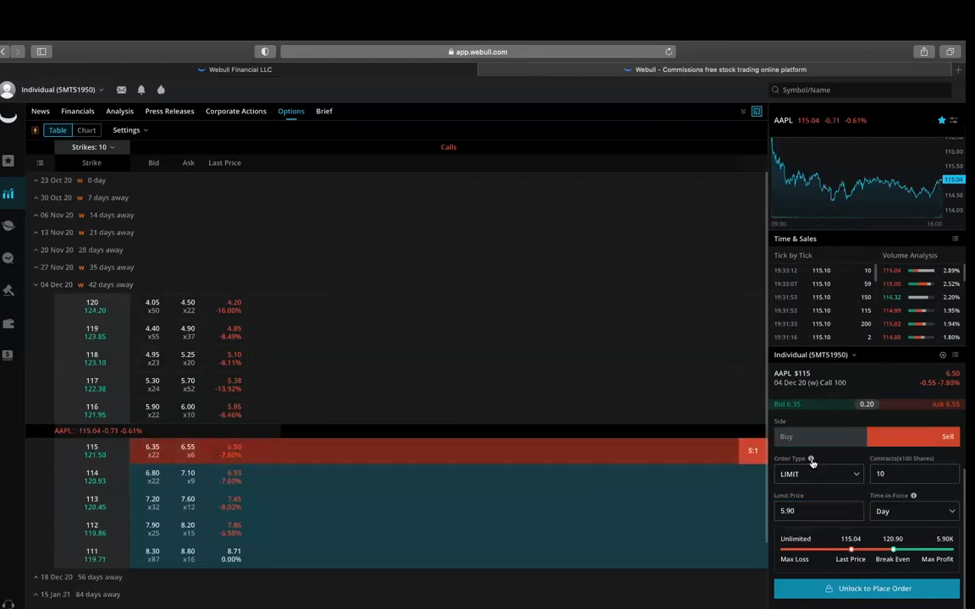
pyautogui.click(786, 437)
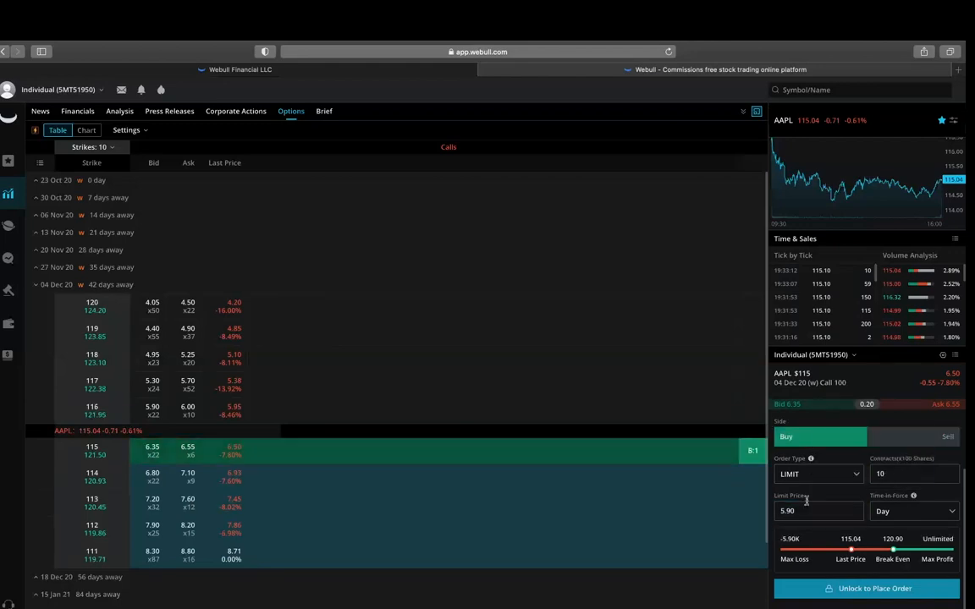
pyautogui.click(817, 510)
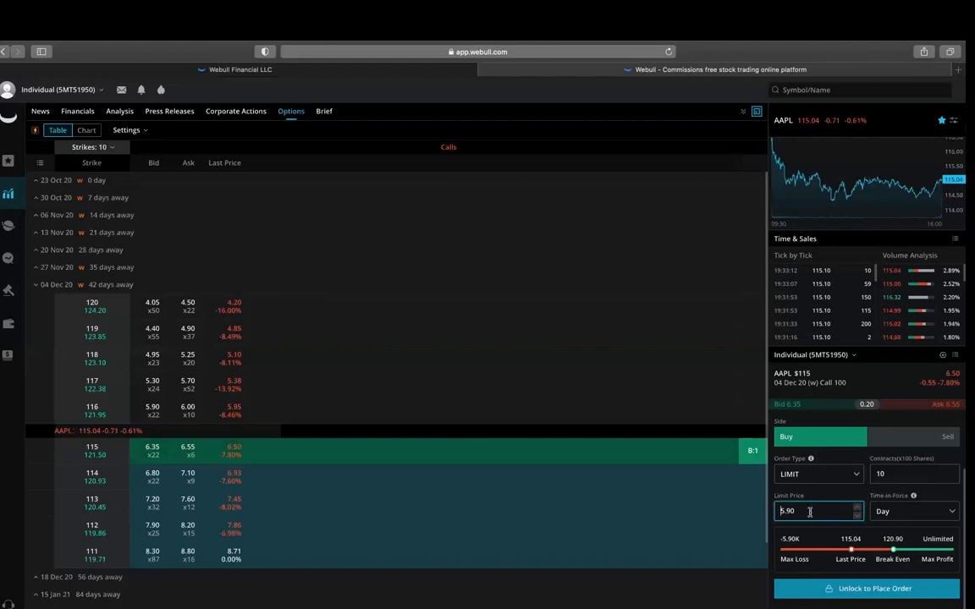
pyautogui.write('6')
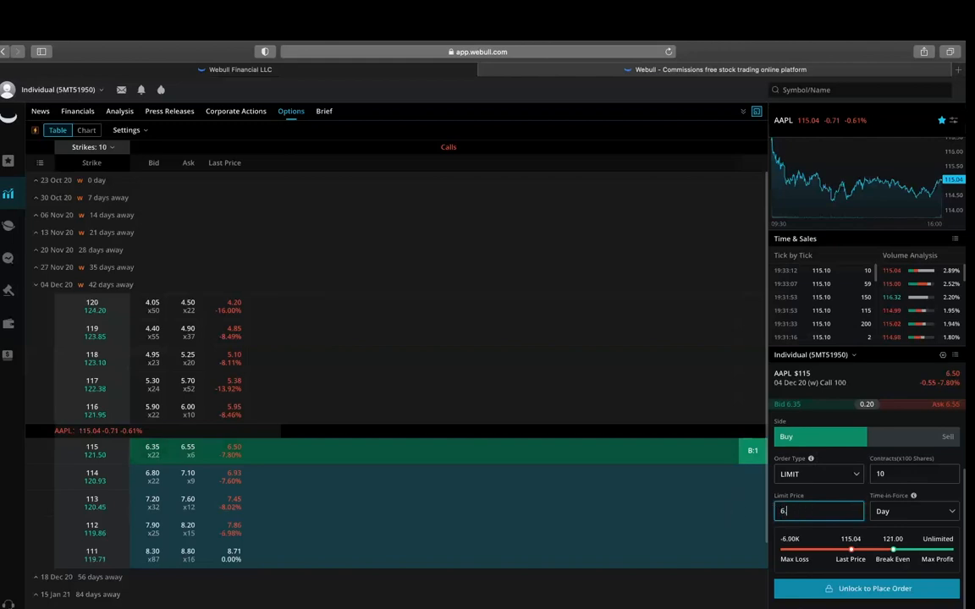
pyautogui.write('.35')
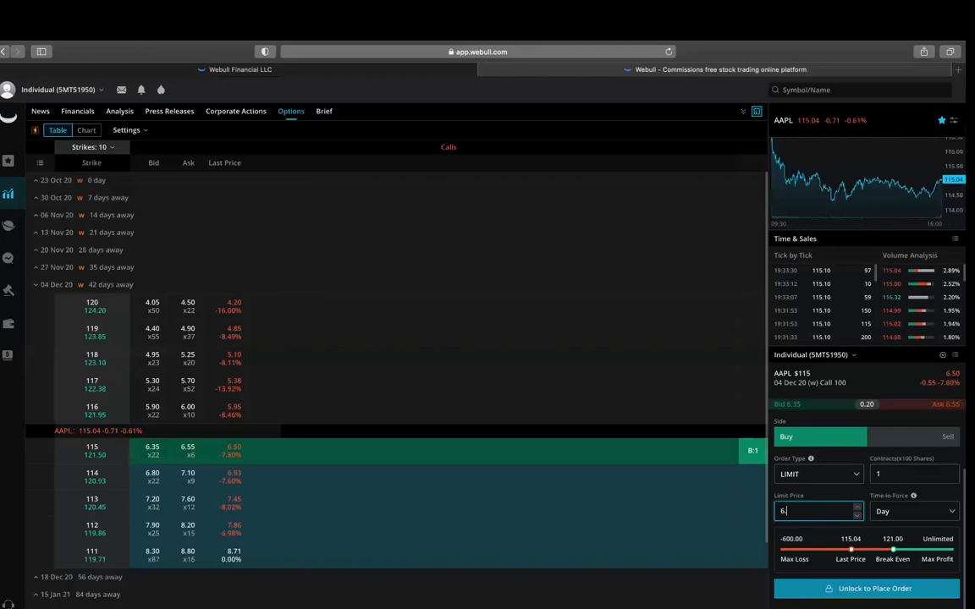
pyautogui.write('.55')
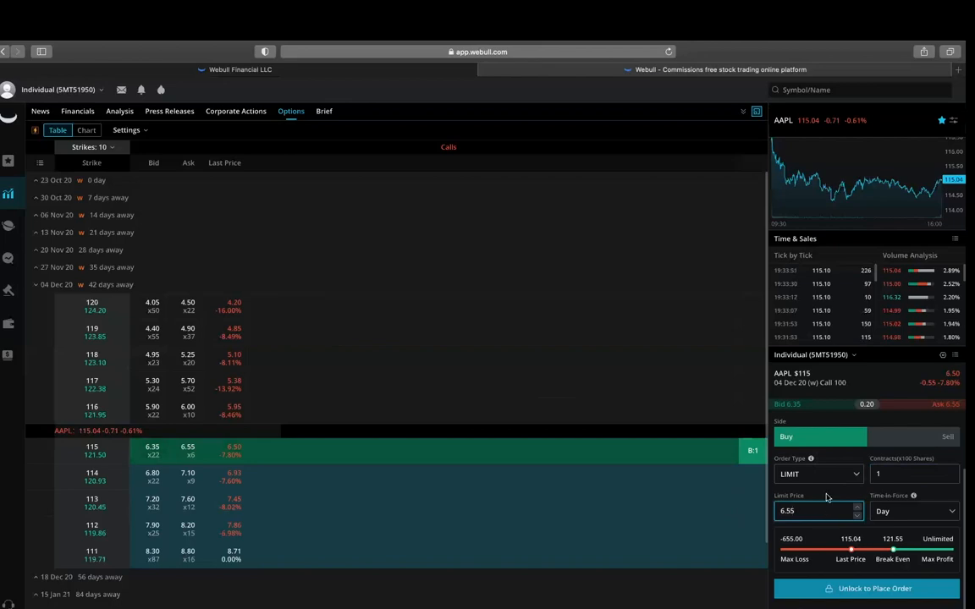
# Step: Set the order type to Market, then reopen the order type list
pyautogui.click(817, 474)
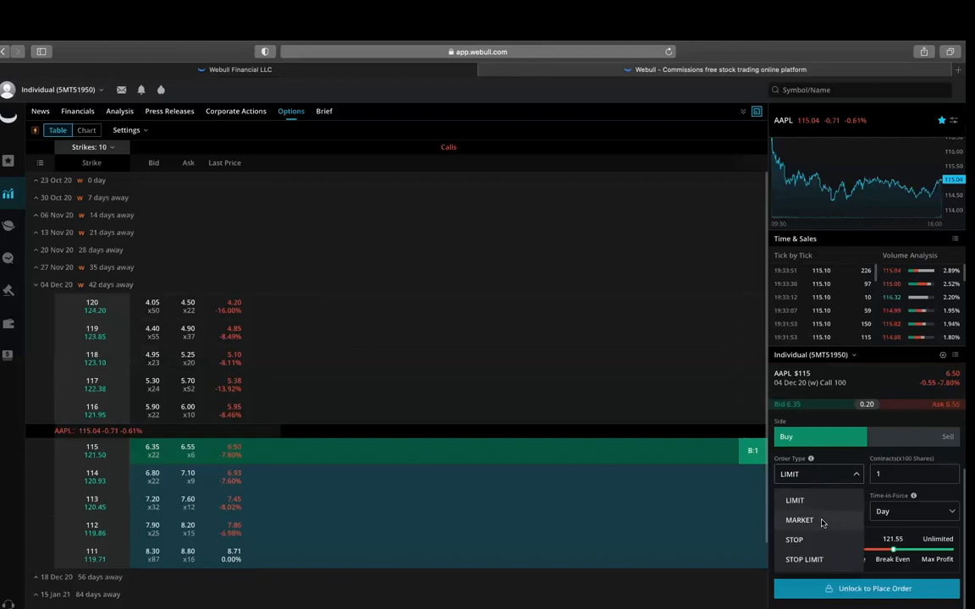
pyautogui.click(799, 519)
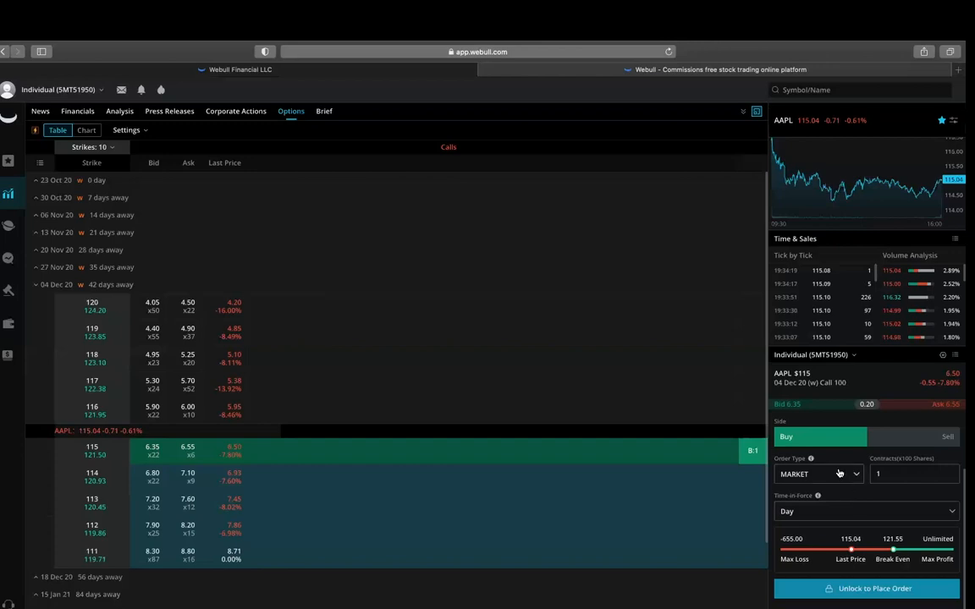
pyautogui.click(817, 474)
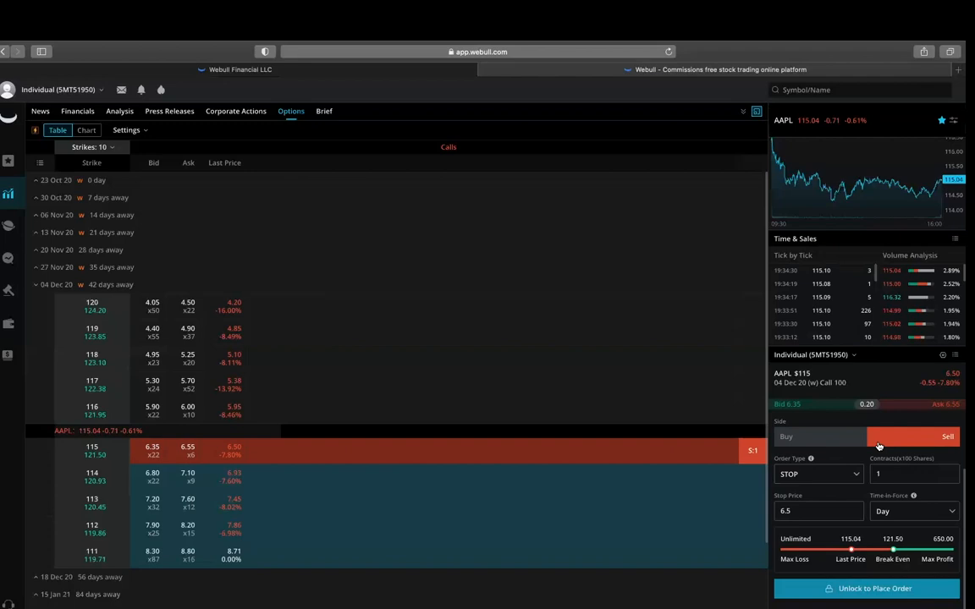
# Step: Make it a Buy stop limit order with stop 6.05 and limit 6
pyautogui.click(817, 474)
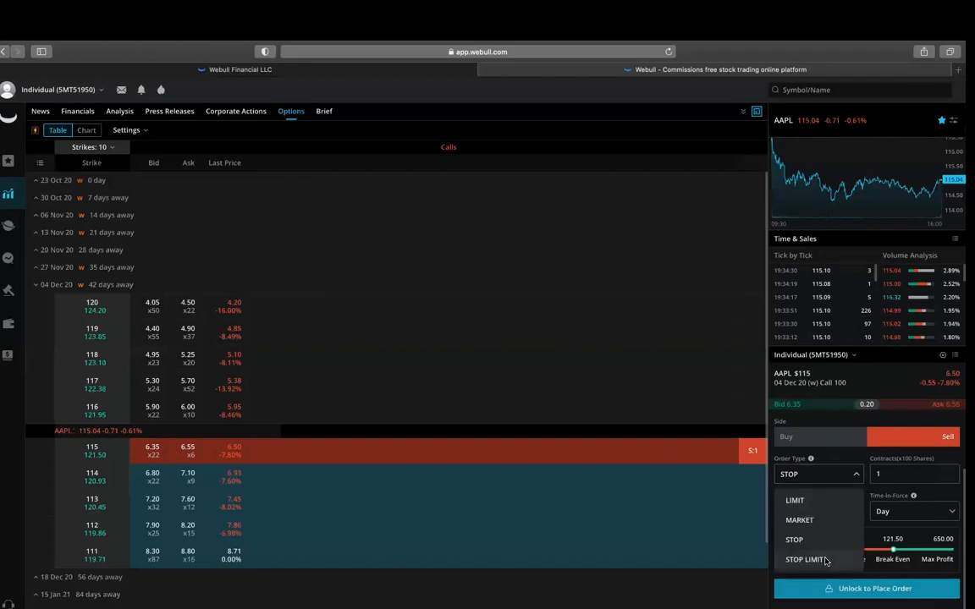
pyautogui.click(805, 559)
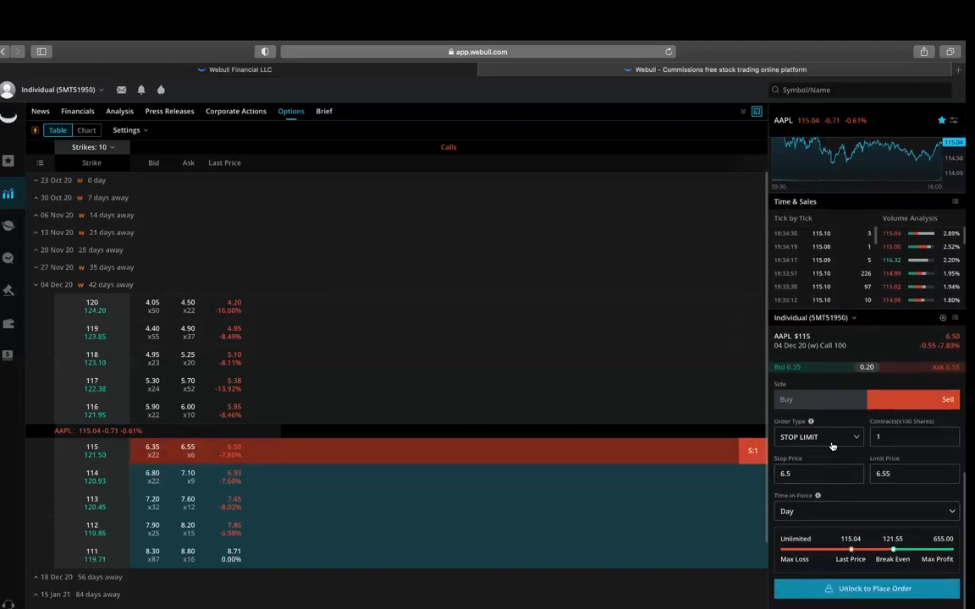
pyautogui.click(817, 473)
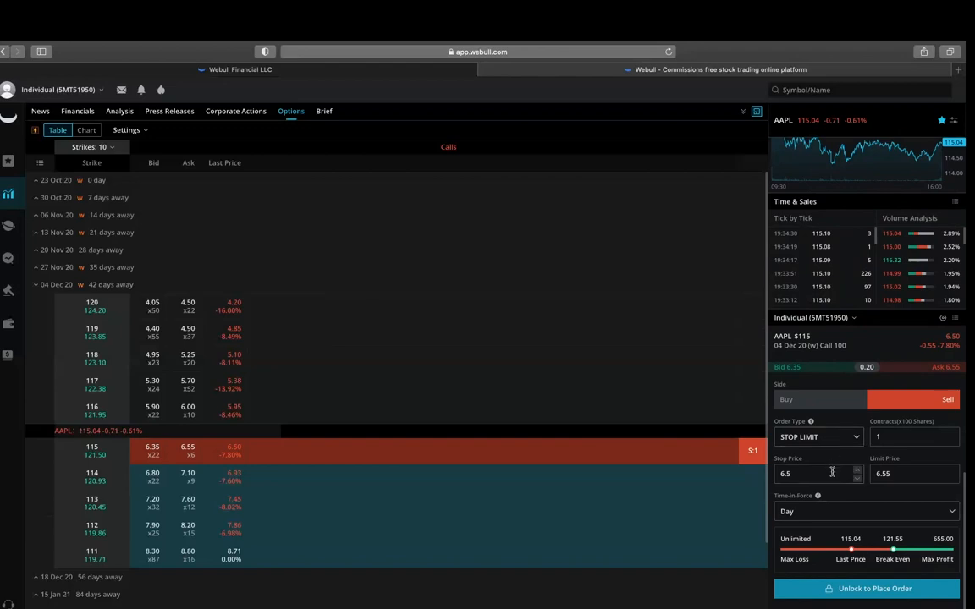
pyautogui.moveTo(807, 463)
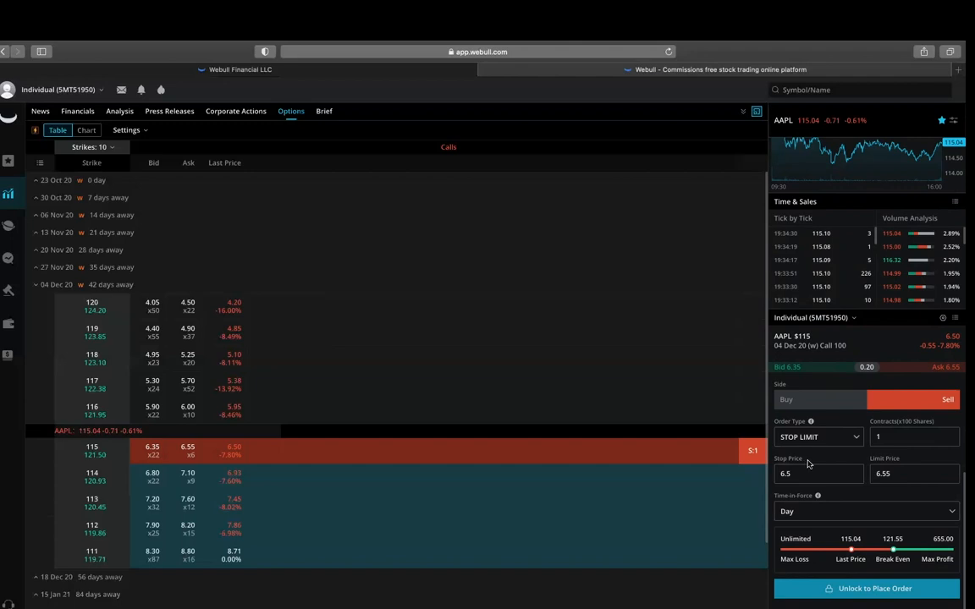
pyautogui.click(857, 478)
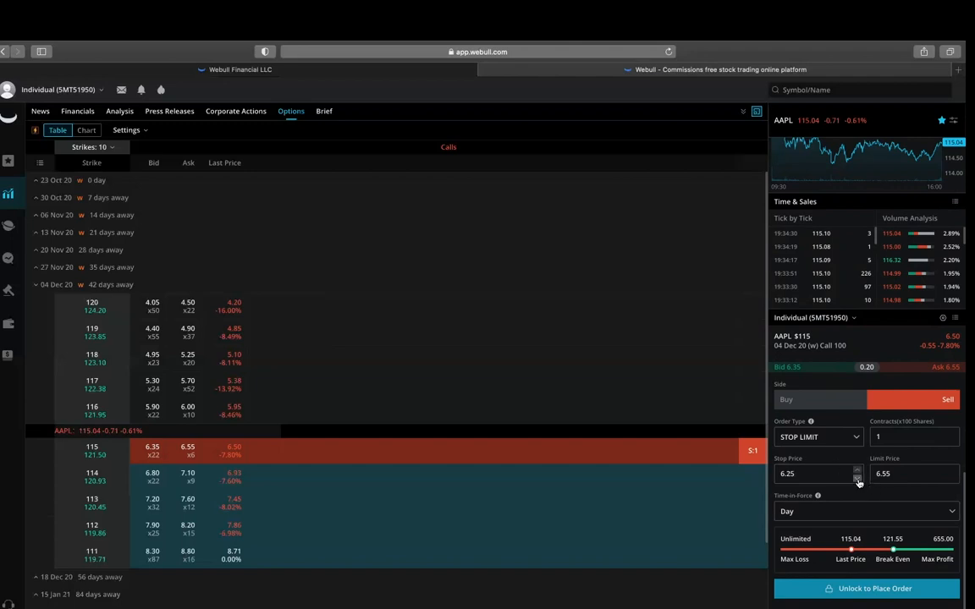
pyautogui.click(857, 477)
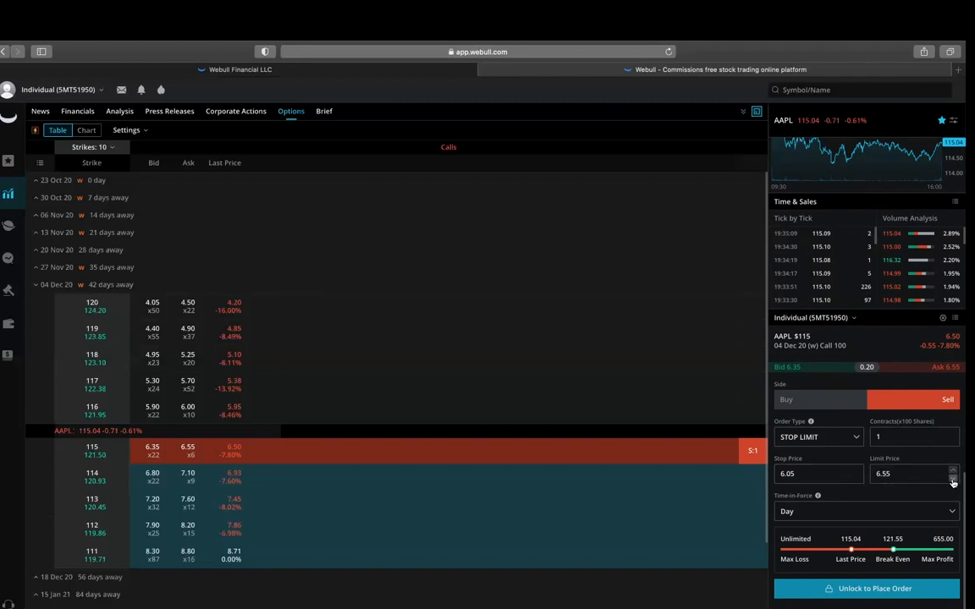
pyautogui.click(953, 478)
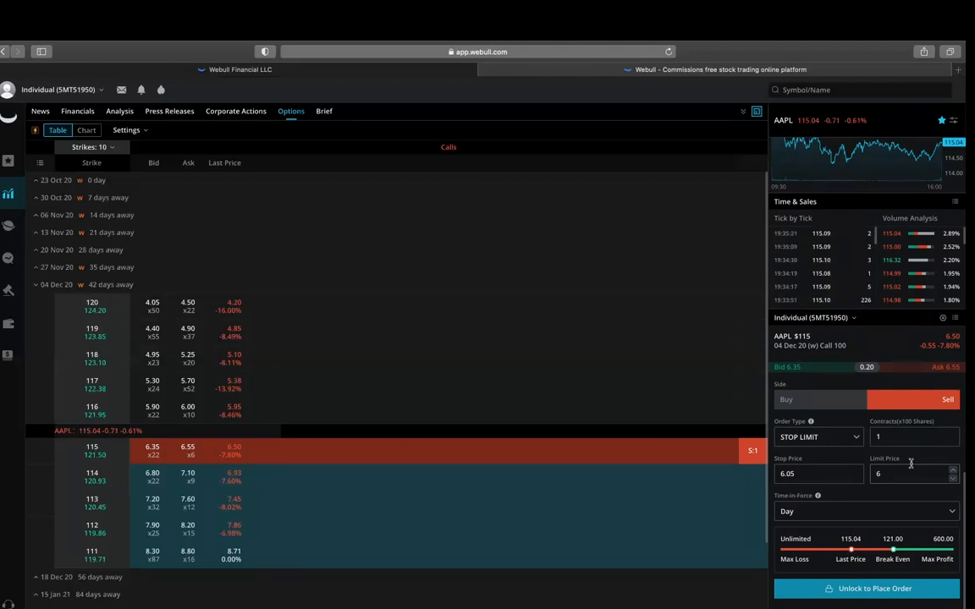
pyautogui.click(819, 398)
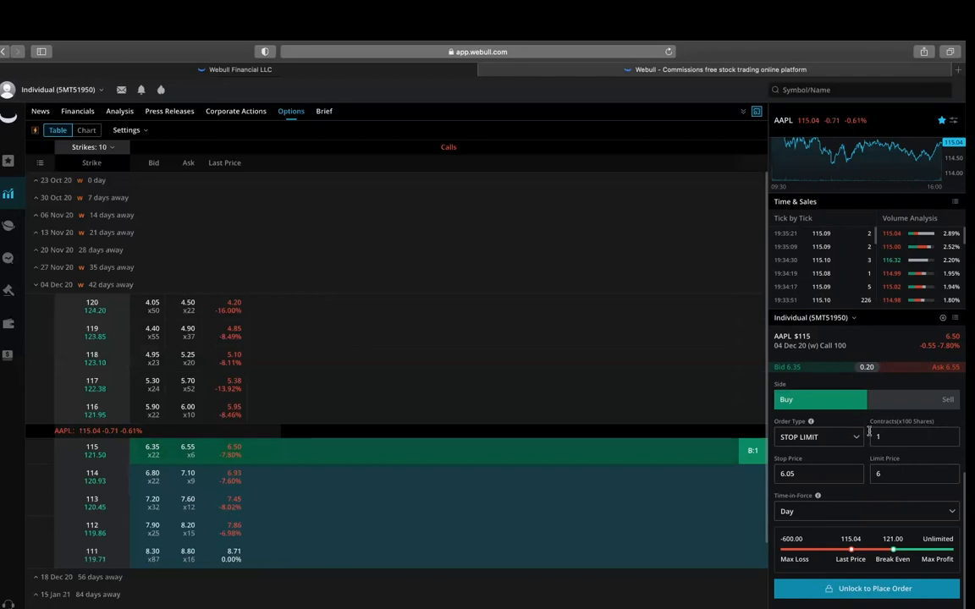
pyautogui.moveTo(844, 423)
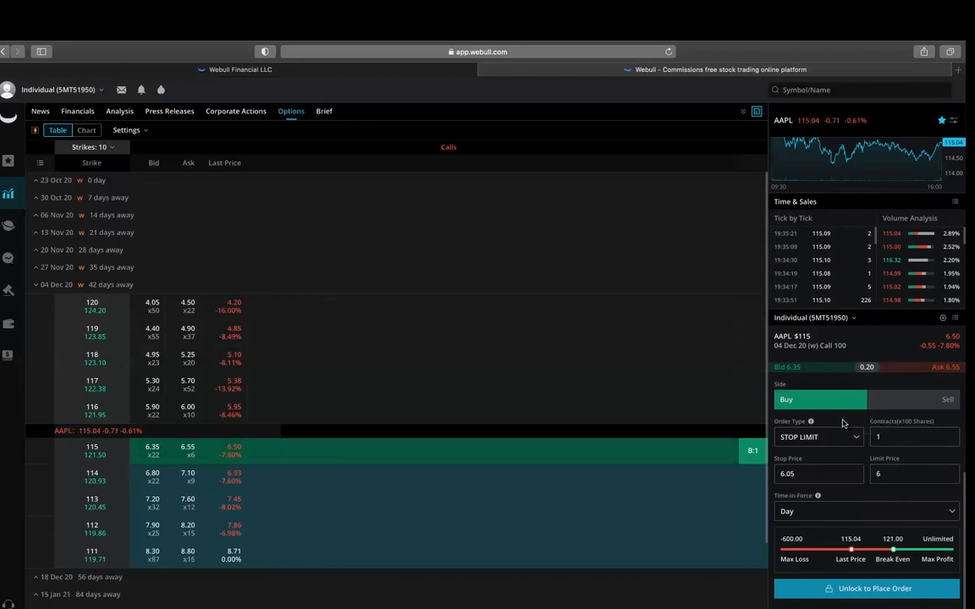
# Step: Switch the side to Sell, try Stop Limit, then settle on Limit at 6
pyautogui.click(819, 436)
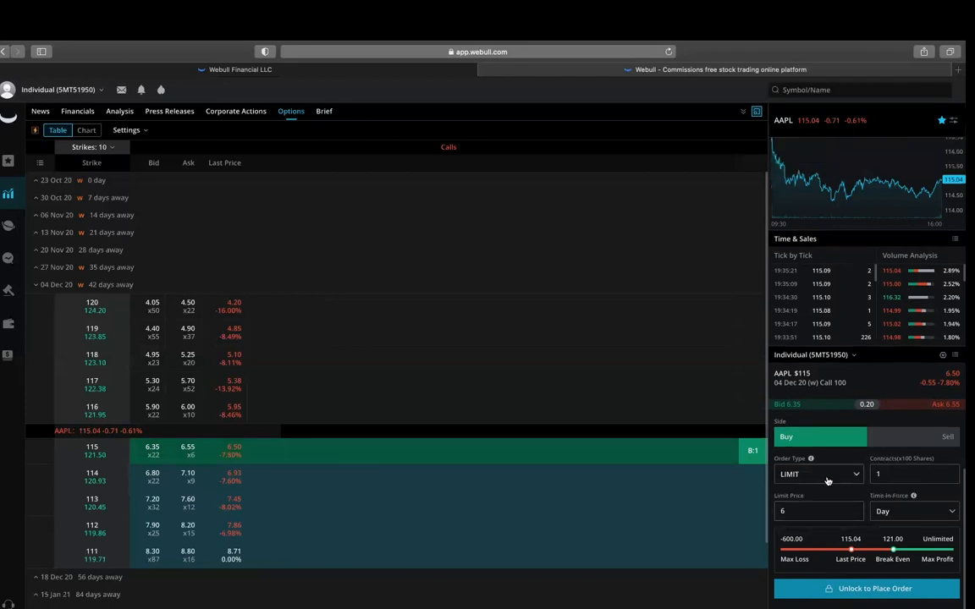
pyautogui.click(816, 474)
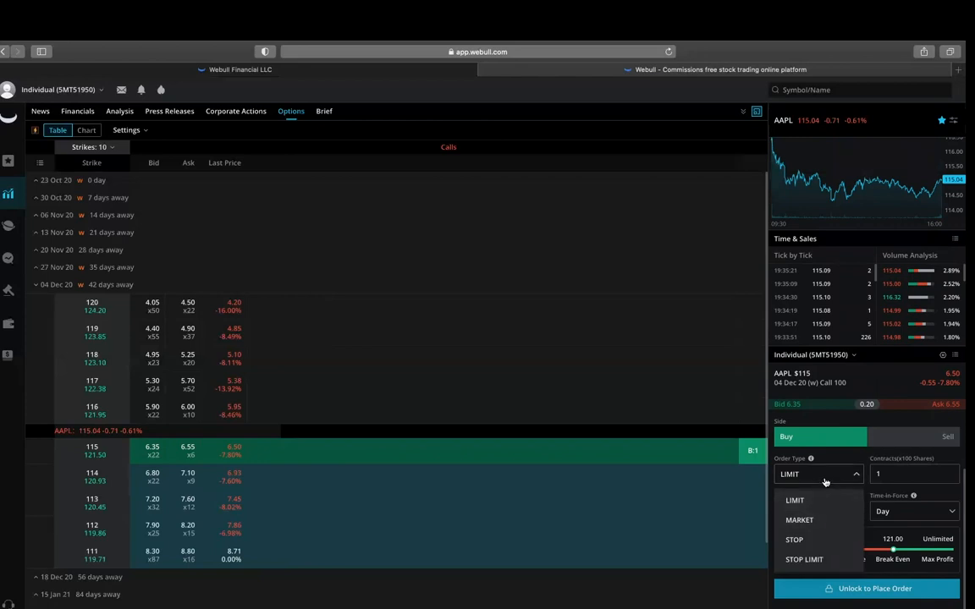
pyautogui.click(794, 499)
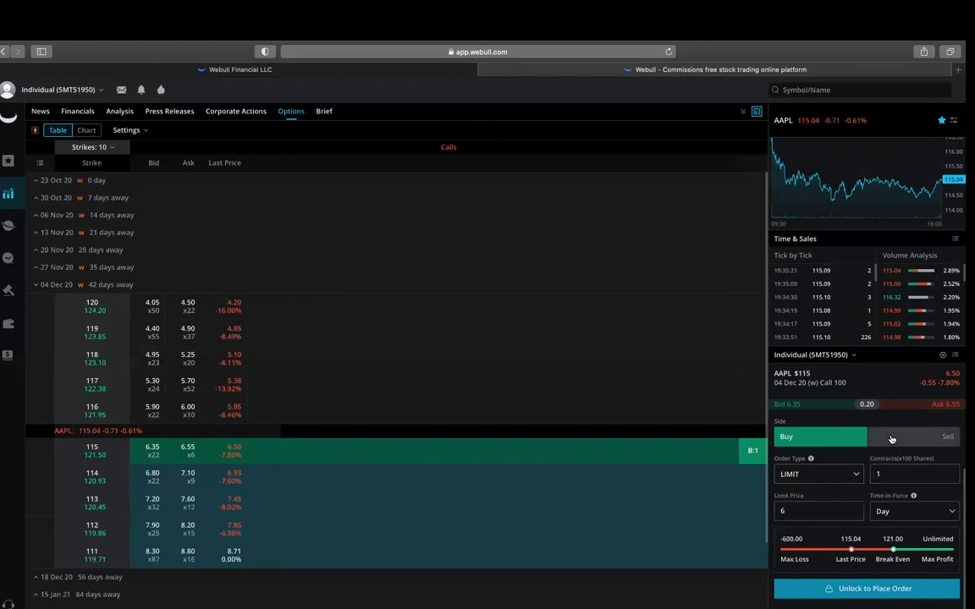
pyautogui.click(947, 437)
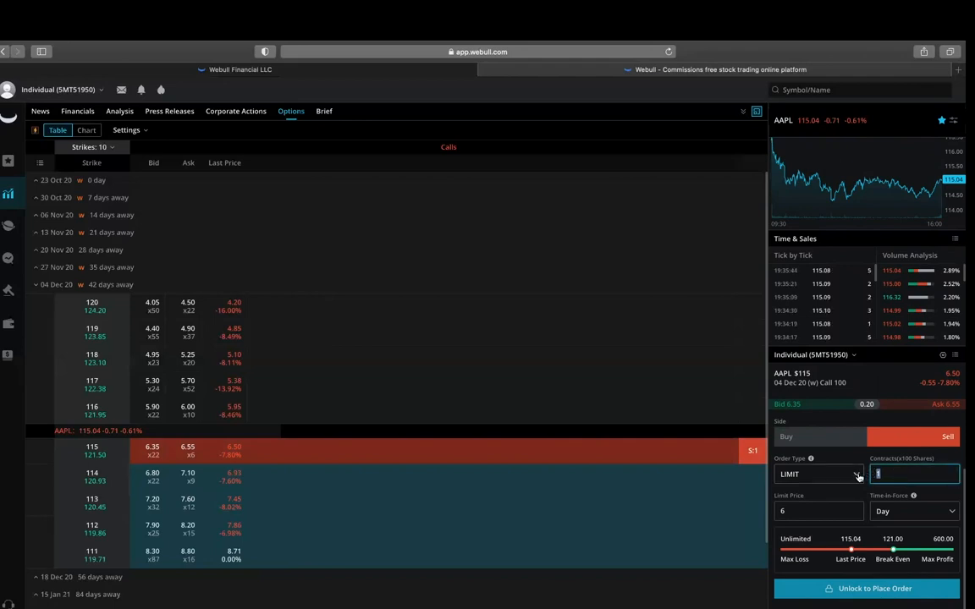
pyautogui.click(818, 474)
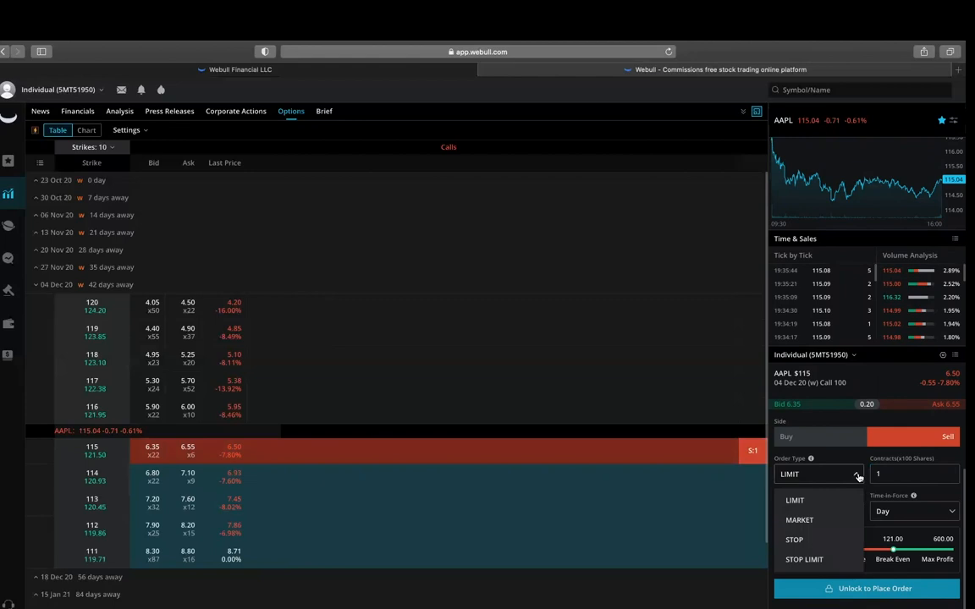
pyautogui.click(803, 559)
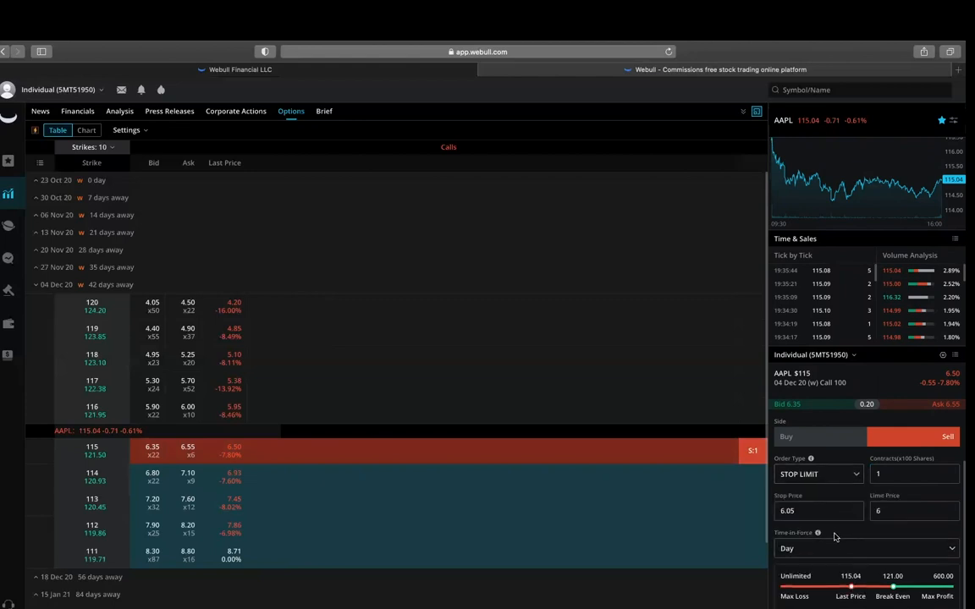
pyautogui.click(817, 474)
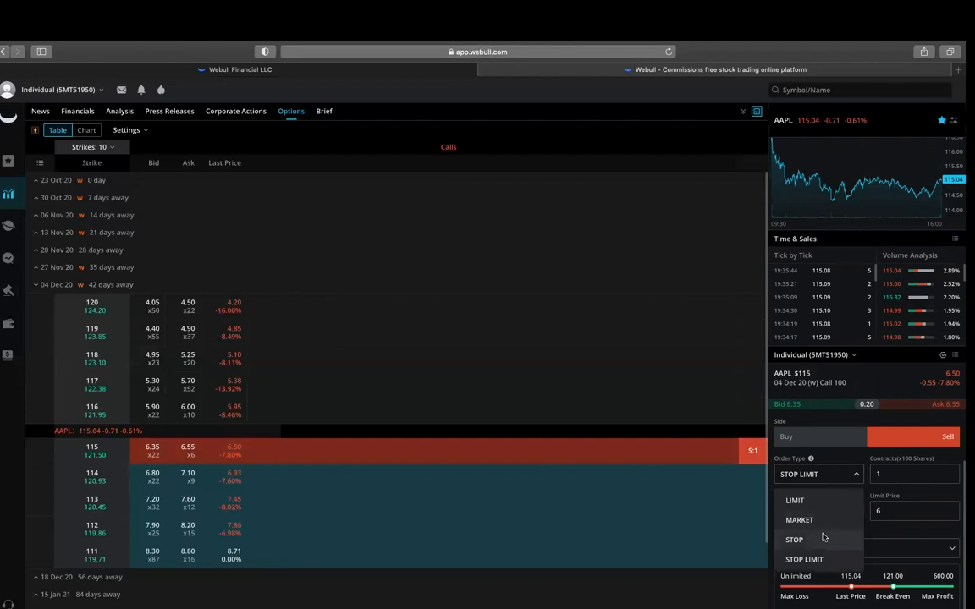
pyautogui.click(794, 500)
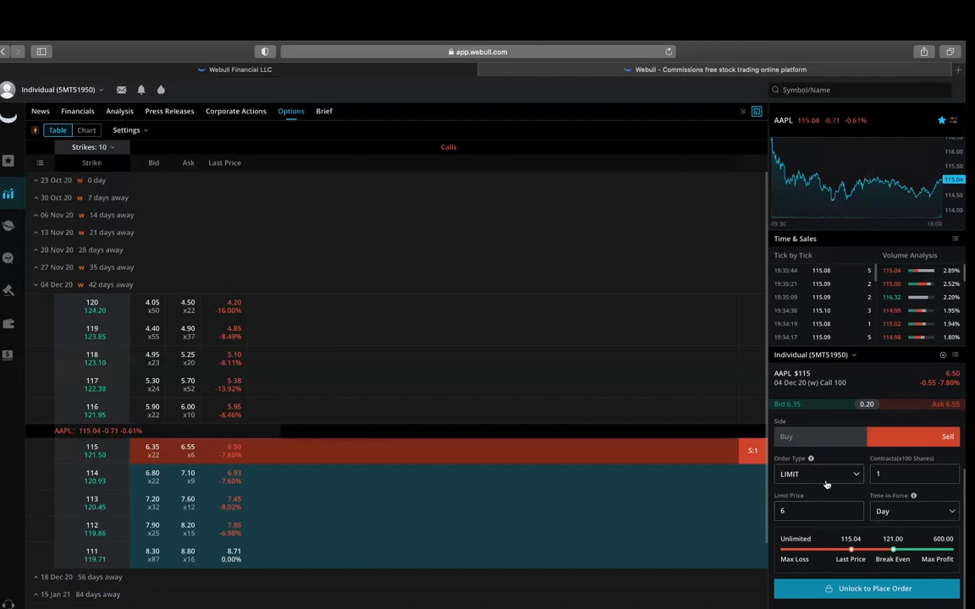
# Step: Change the $115 call ticket's order type to Stop Limit and its side to Sell
pyautogui.click(817, 473)
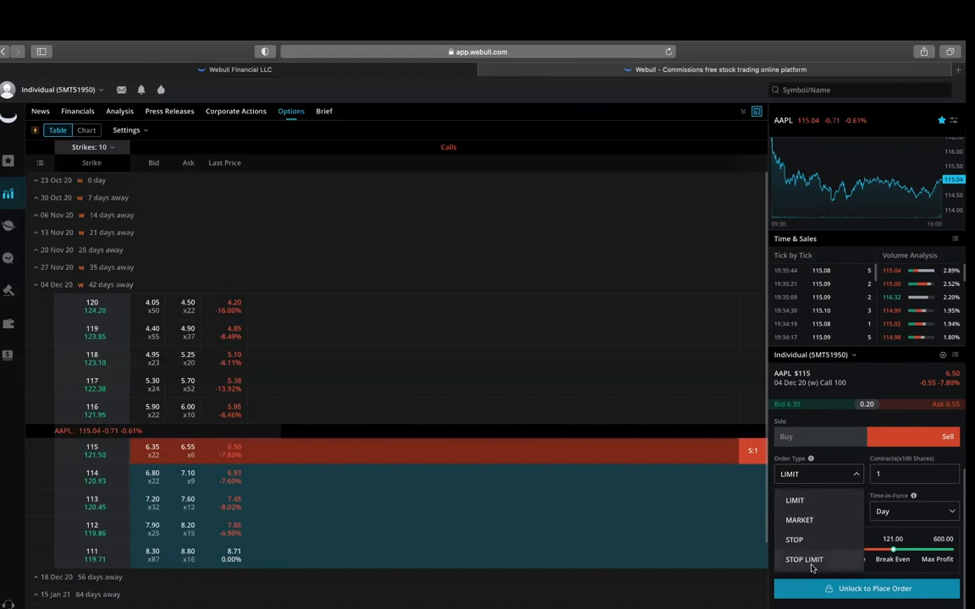
pyautogui.click(804, 559)
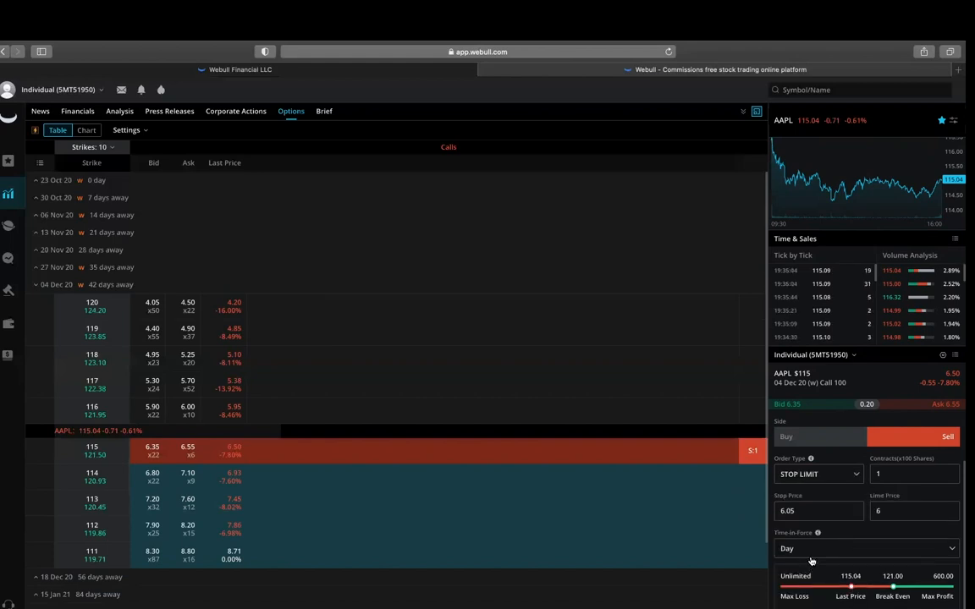
pyautogui.moveTo(850, 526)
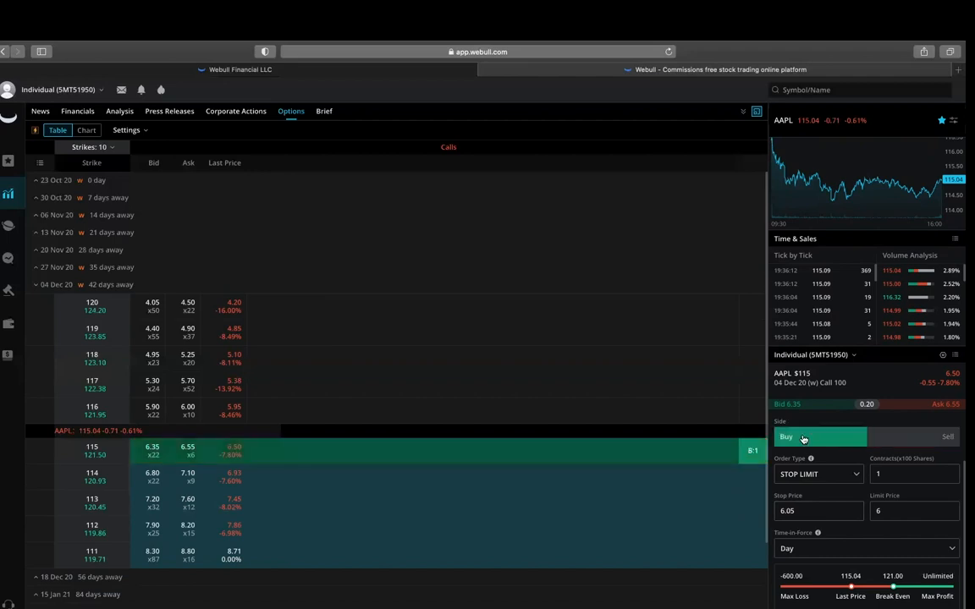
pyautogui.click(947, 436)
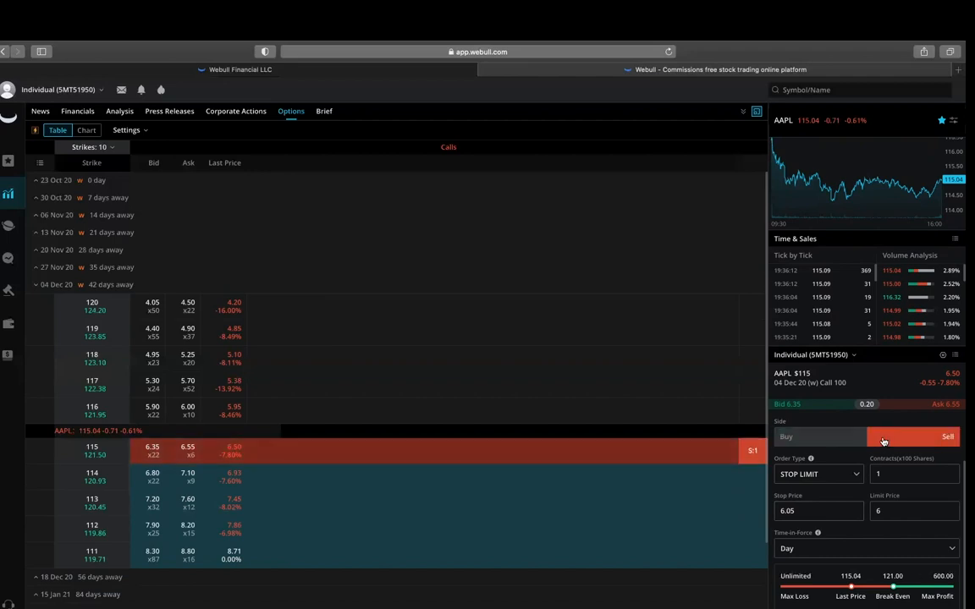
pyautogui.click(786, 437)
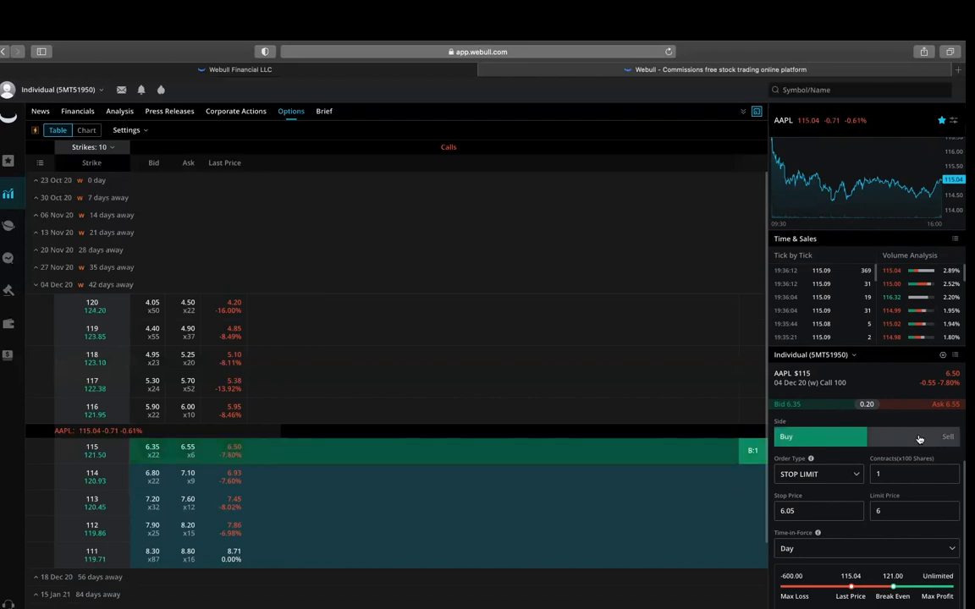
pyautogui.click(947, 435)
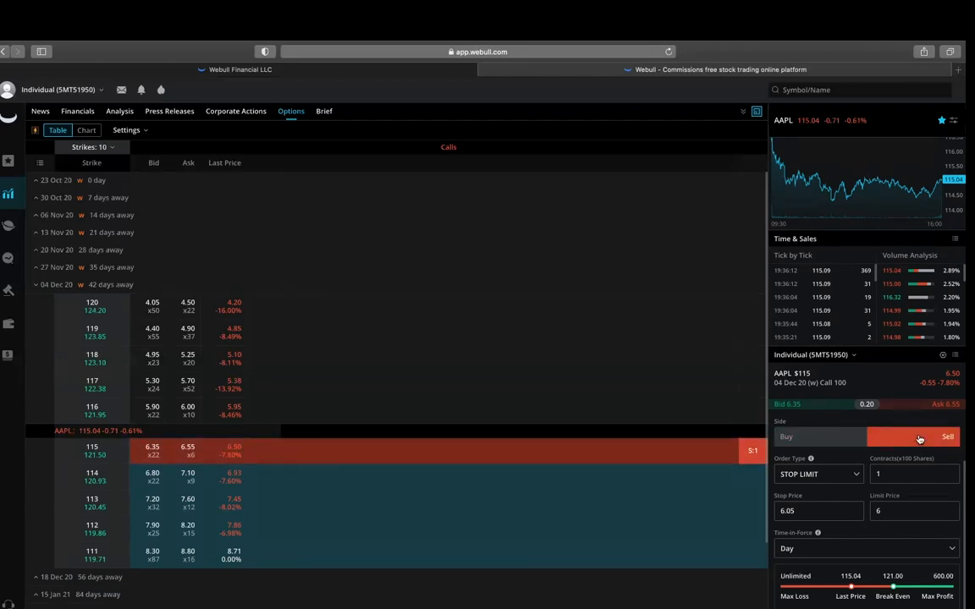